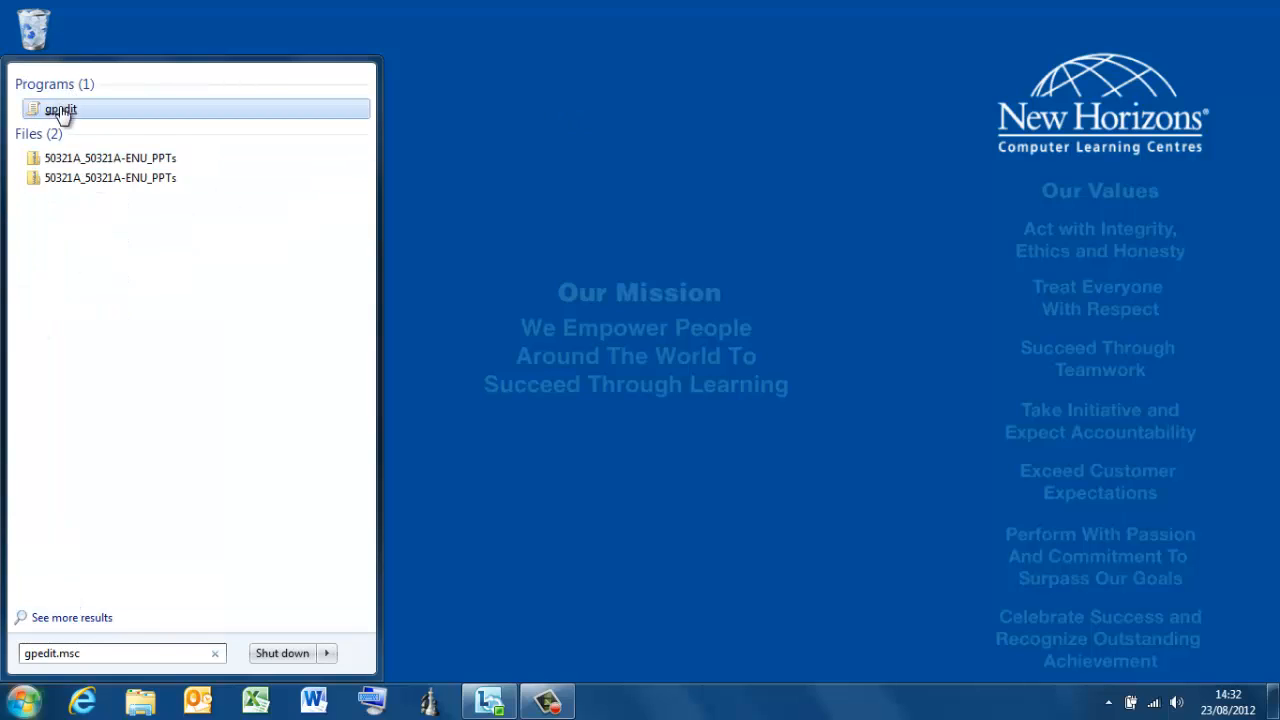
Launch gpedit.msc and expand Computer Configuration's Windows Settings and Security Settings branches
{"action": "right_click", "coordinate": [60, 109]}
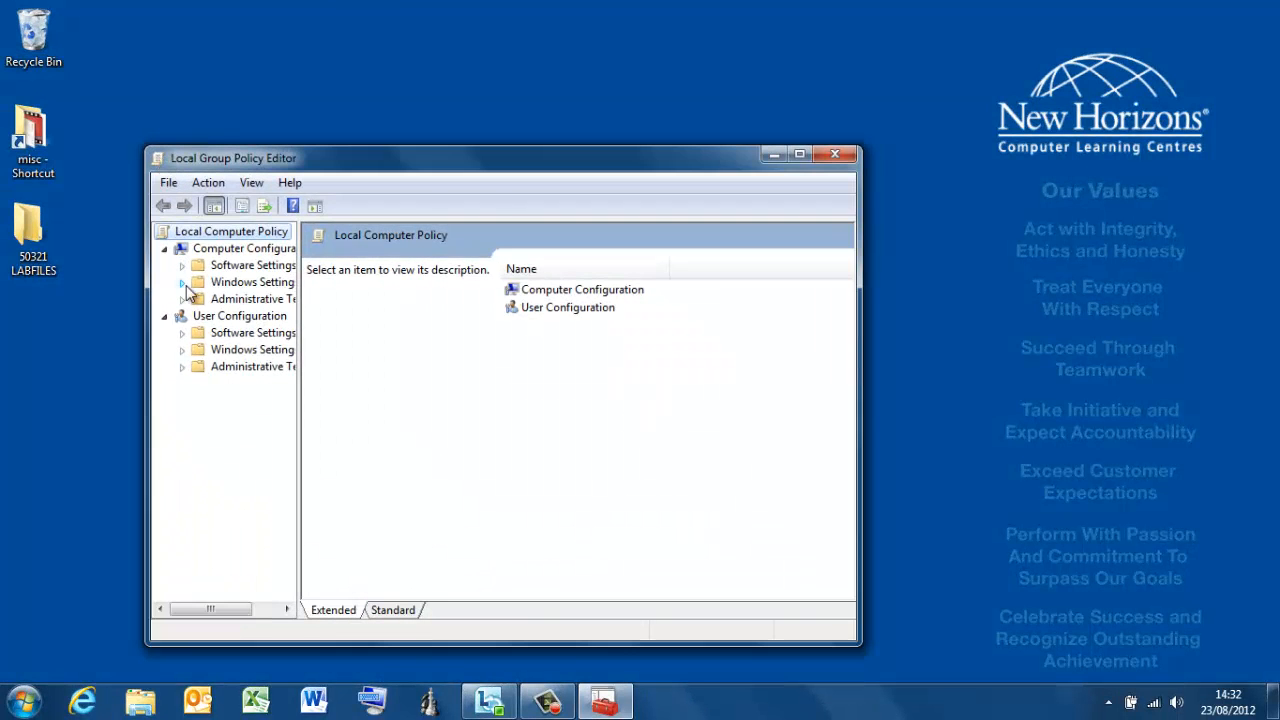
{"action": "left_click", "coordinate": [183, 281]}
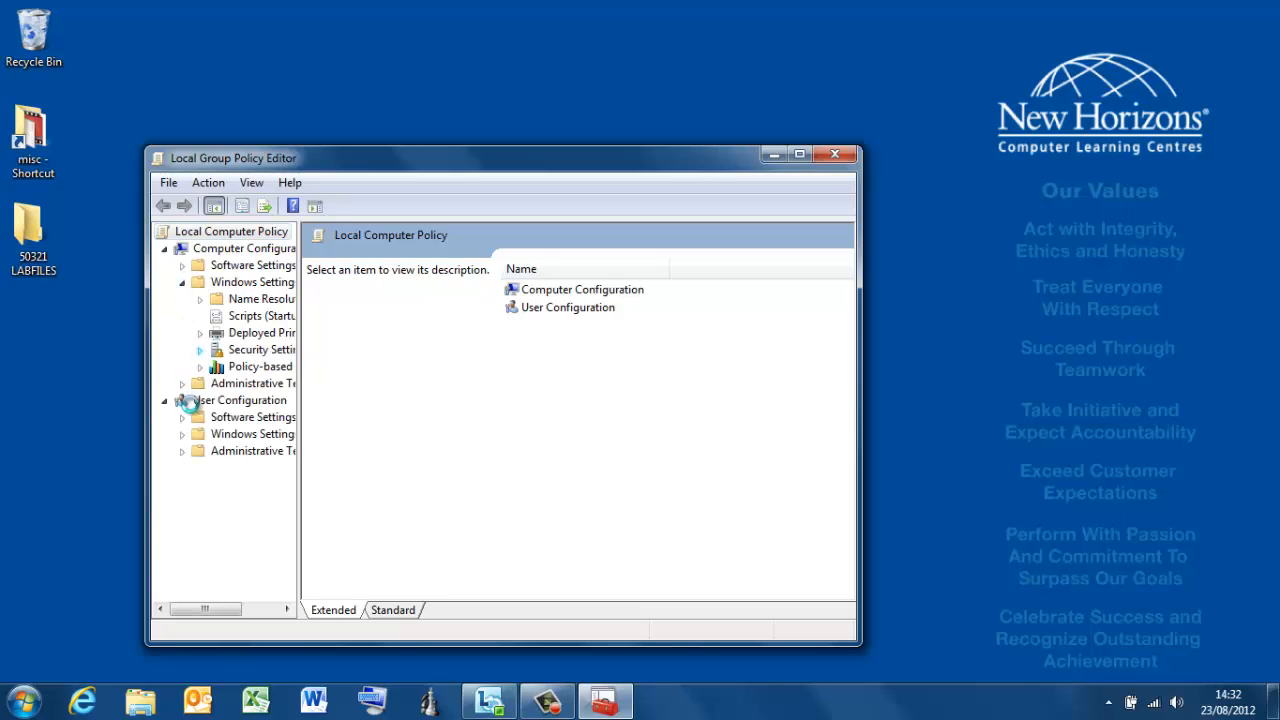
{"action": "left_click", "coordinate": [200, 349]}
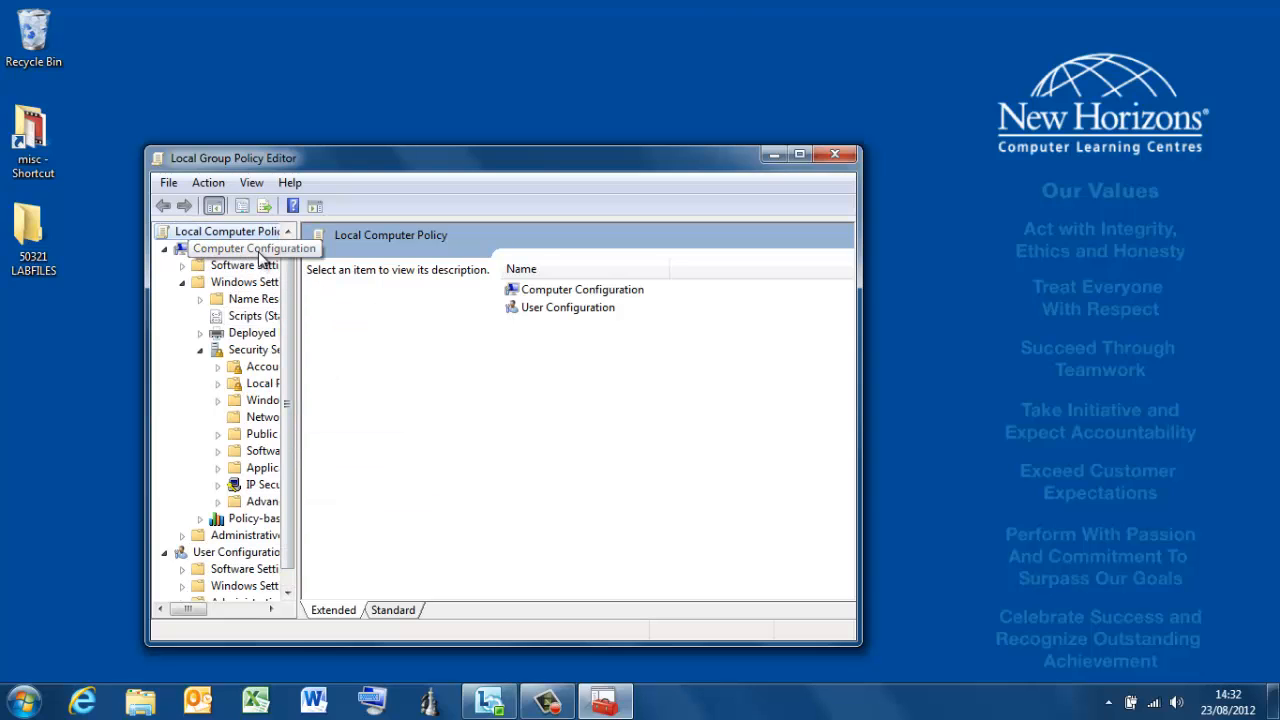
{"action": "mouse_move", "coordinate": [262, 450]}
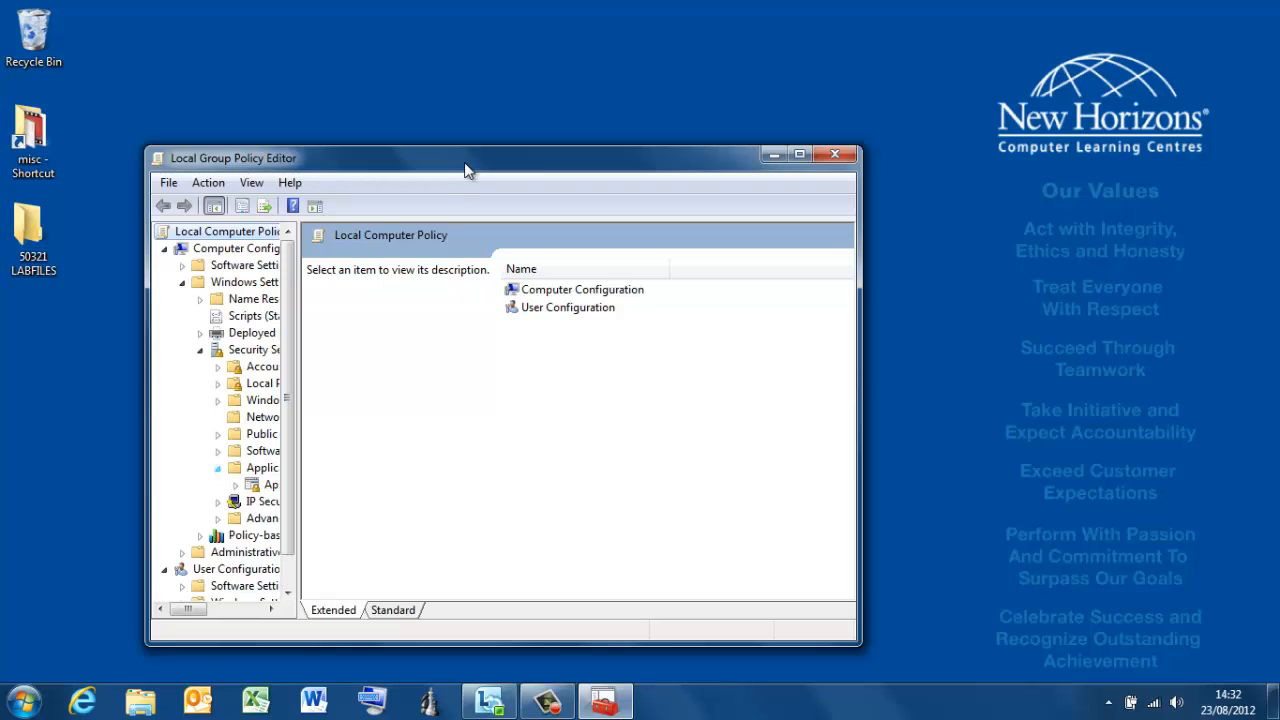
Maximize the editor, widen the tree pane, and open AppLocker and its Executable Rules options
{"action": "left_click", "coordinate": [799, 153]}
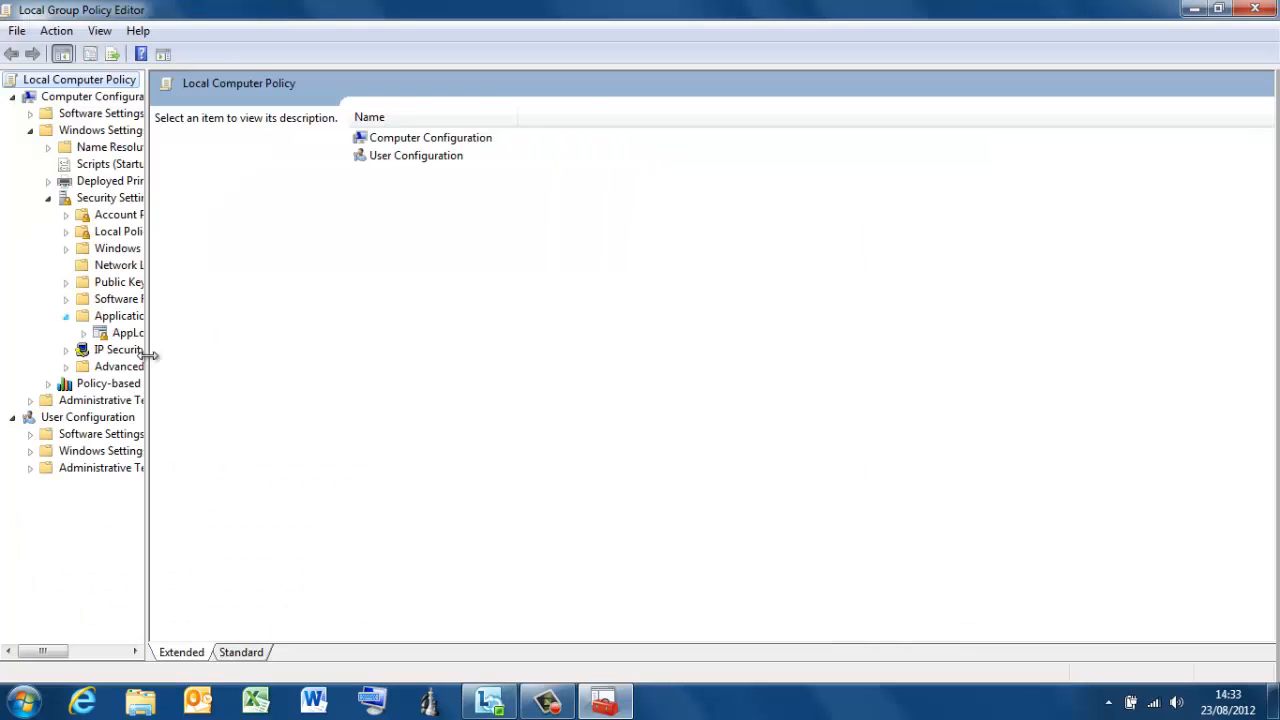
{"action": "left_click_drag", "start_coordinate": [147, 355], "coordinate": [295, 355]}
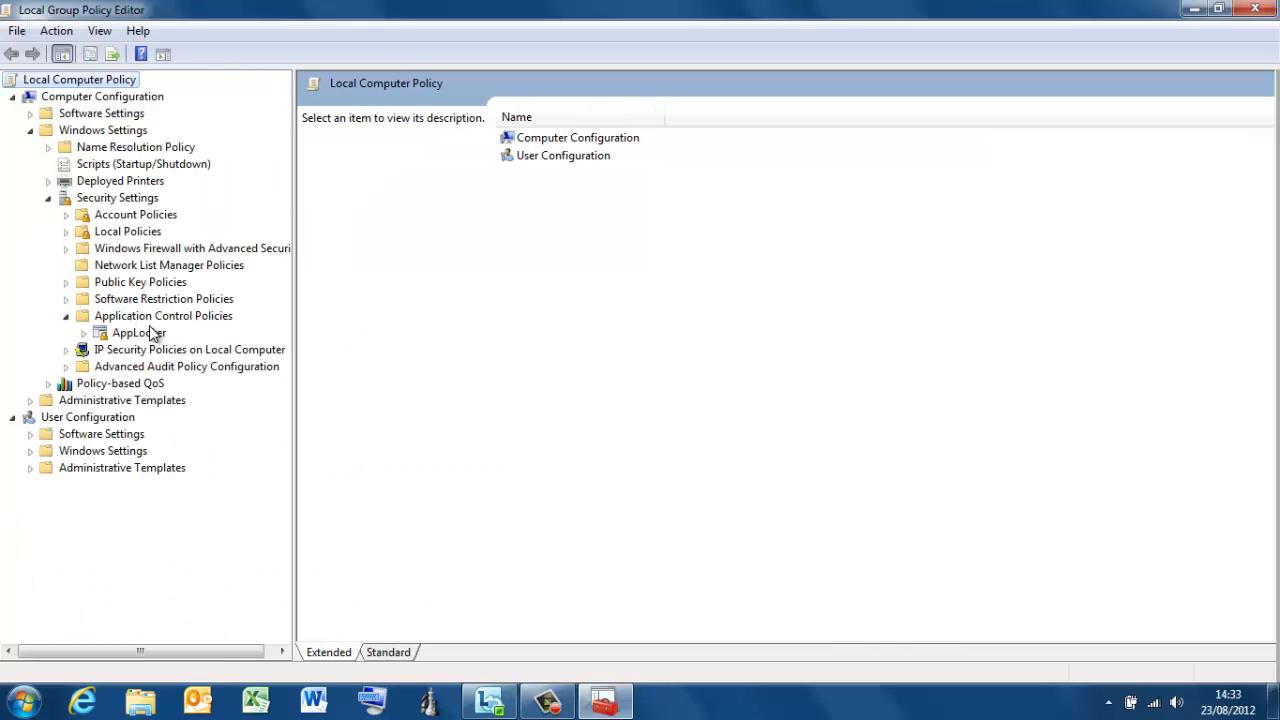
{"action": "left_click", "coordinate": [138, 332]}
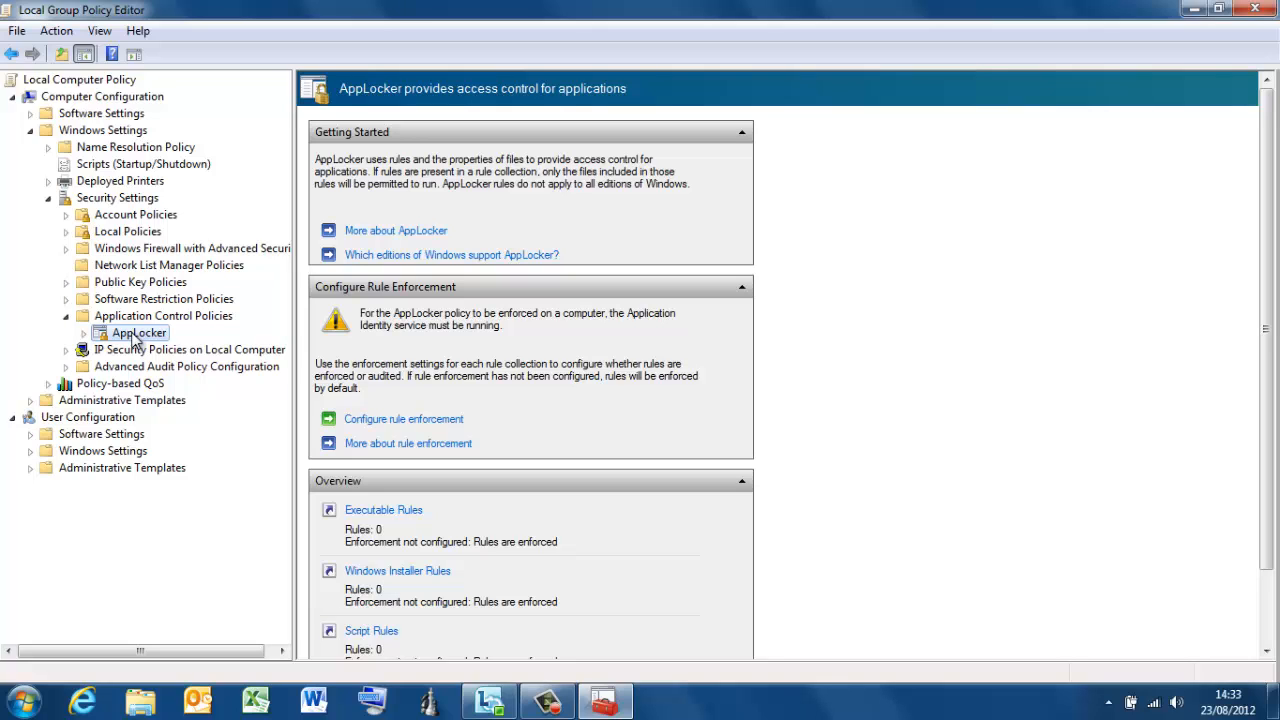
{"action": "right_click", "coordinate": [138, 332]}
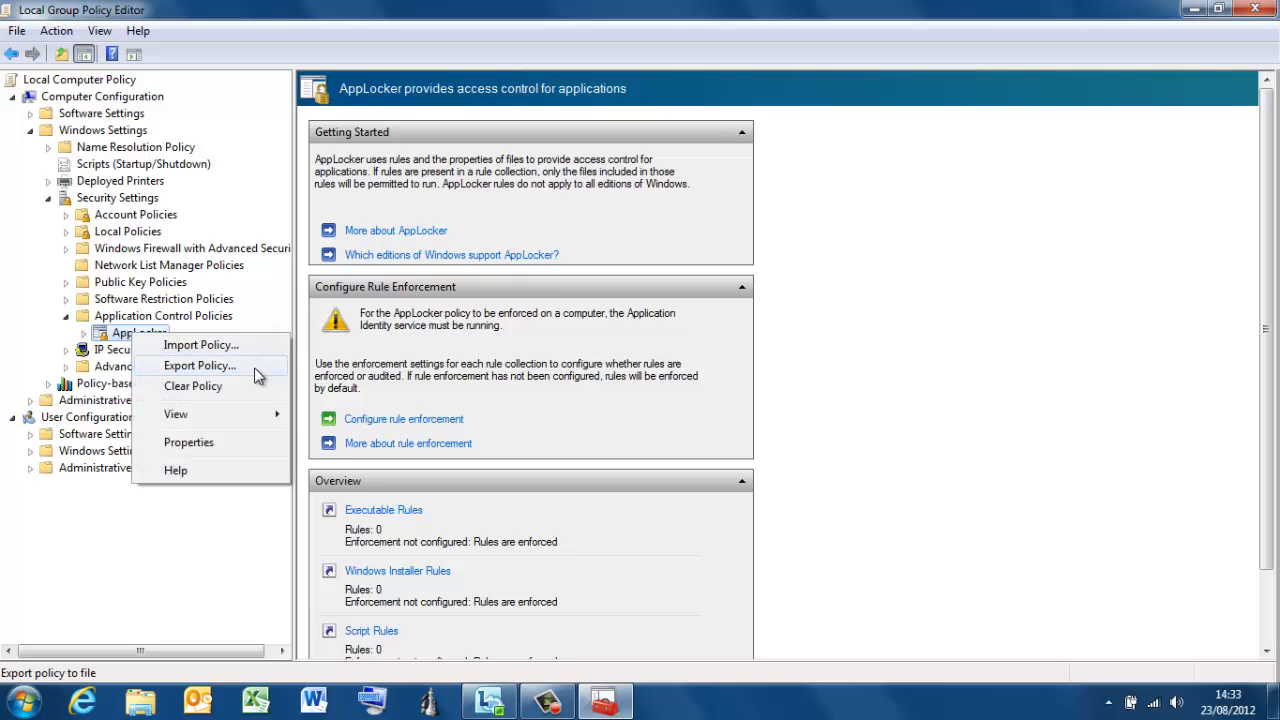
{"action": "mouse_move", "coordinate": [192, 386]}
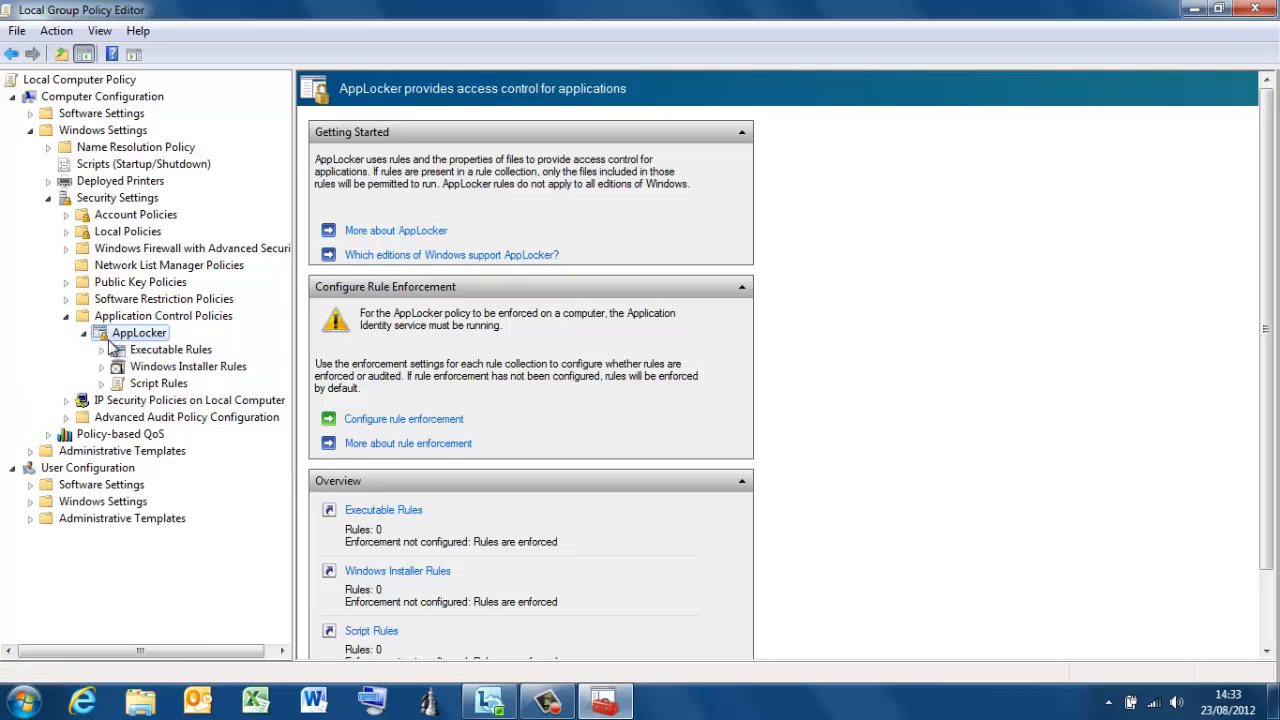
{"action": "right_click", "coordinate": [140, 332]}
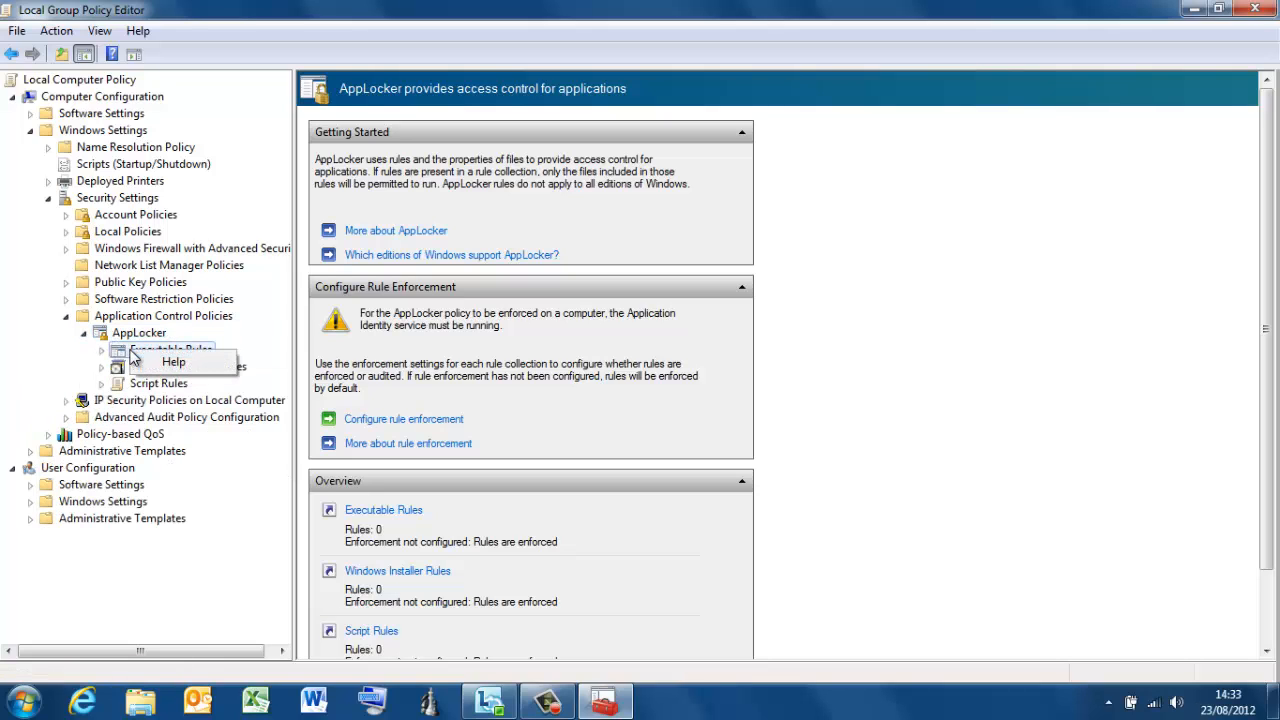
Create a new executable rule with permissions set to Deny for Everyone
{"action": "left_click", "coordinate": [171, 349]}
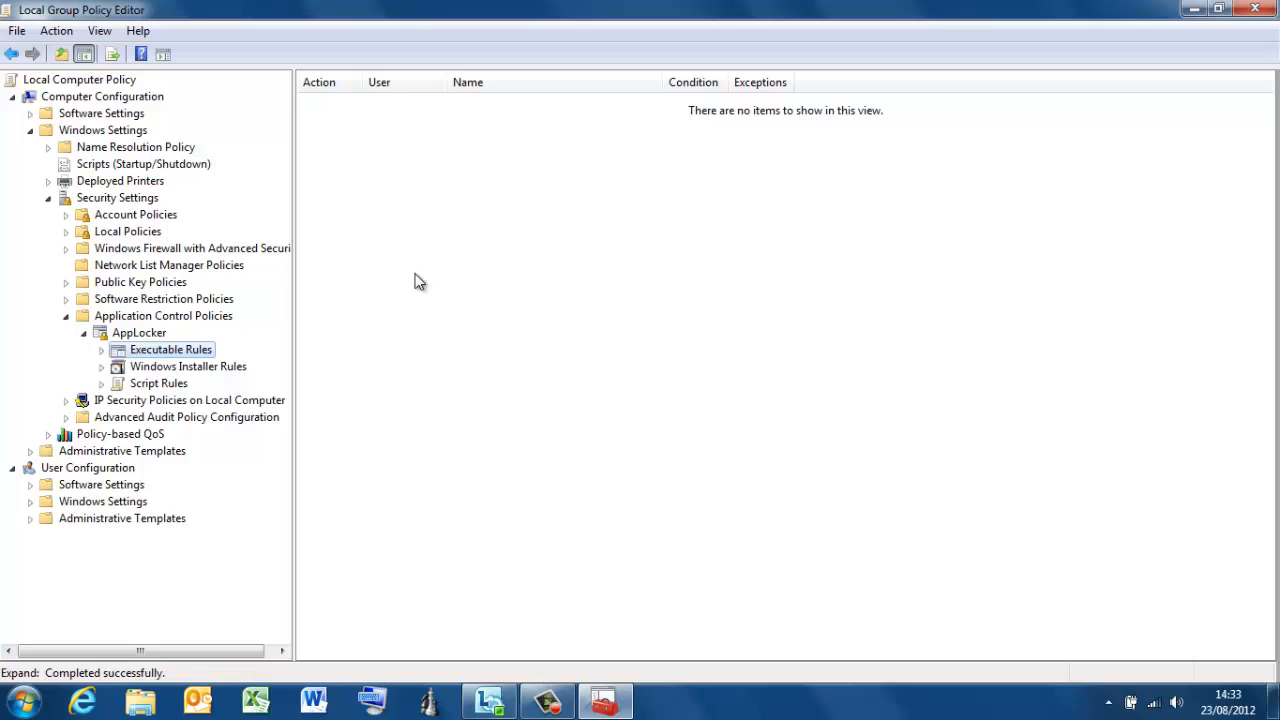
{"action": "right_click", "coordinate": [420, 281]}
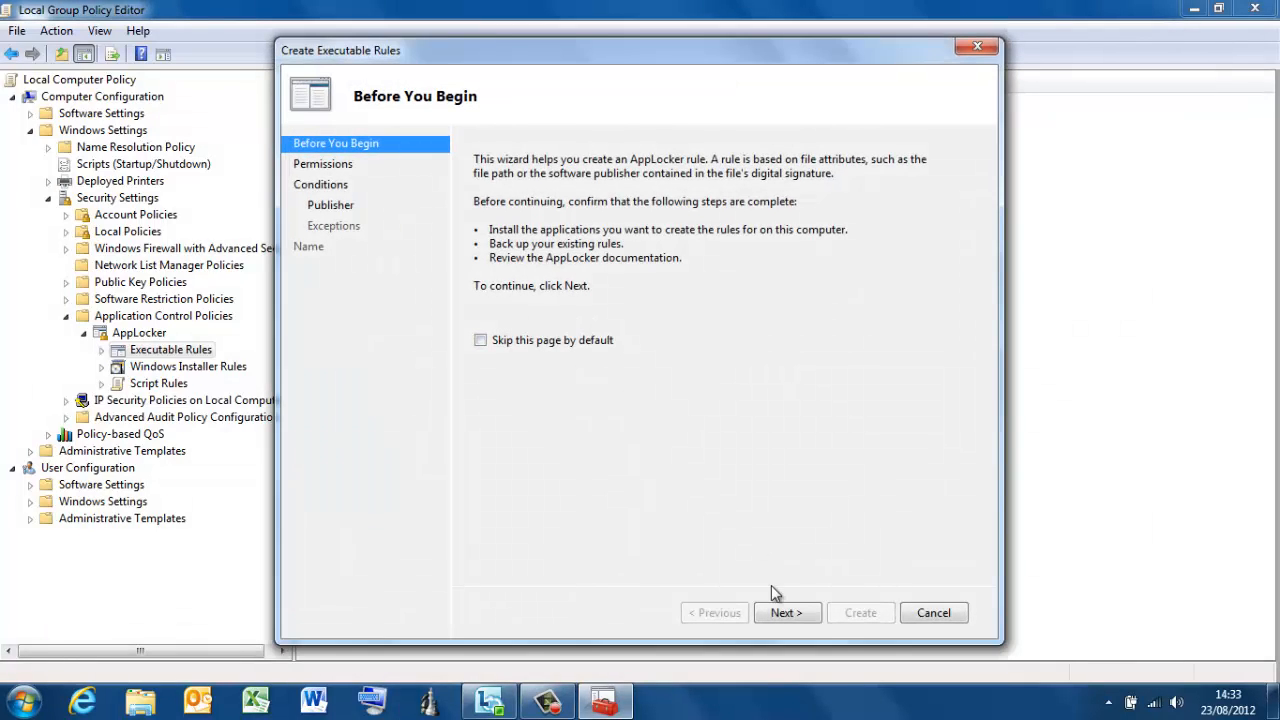
{"action": "left_click", "coordinate": [786, 612]}
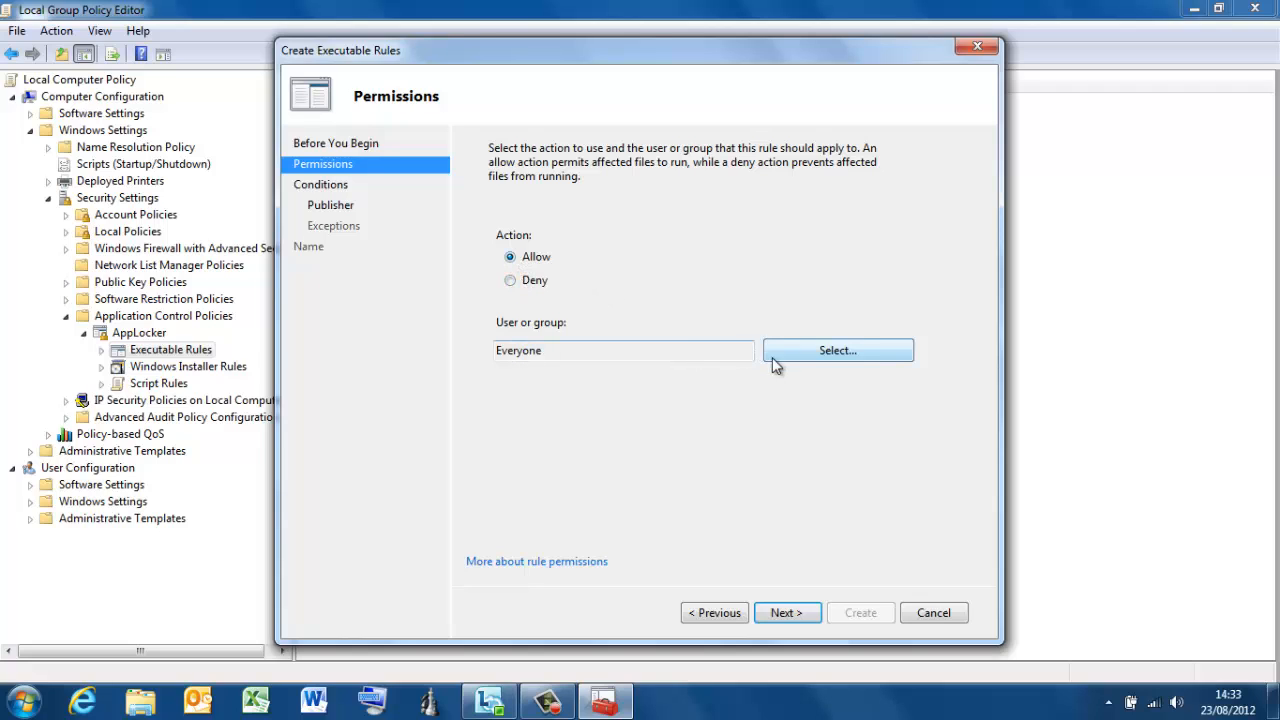
{"action": "mouse_move", "coordinate": [808, 352]}
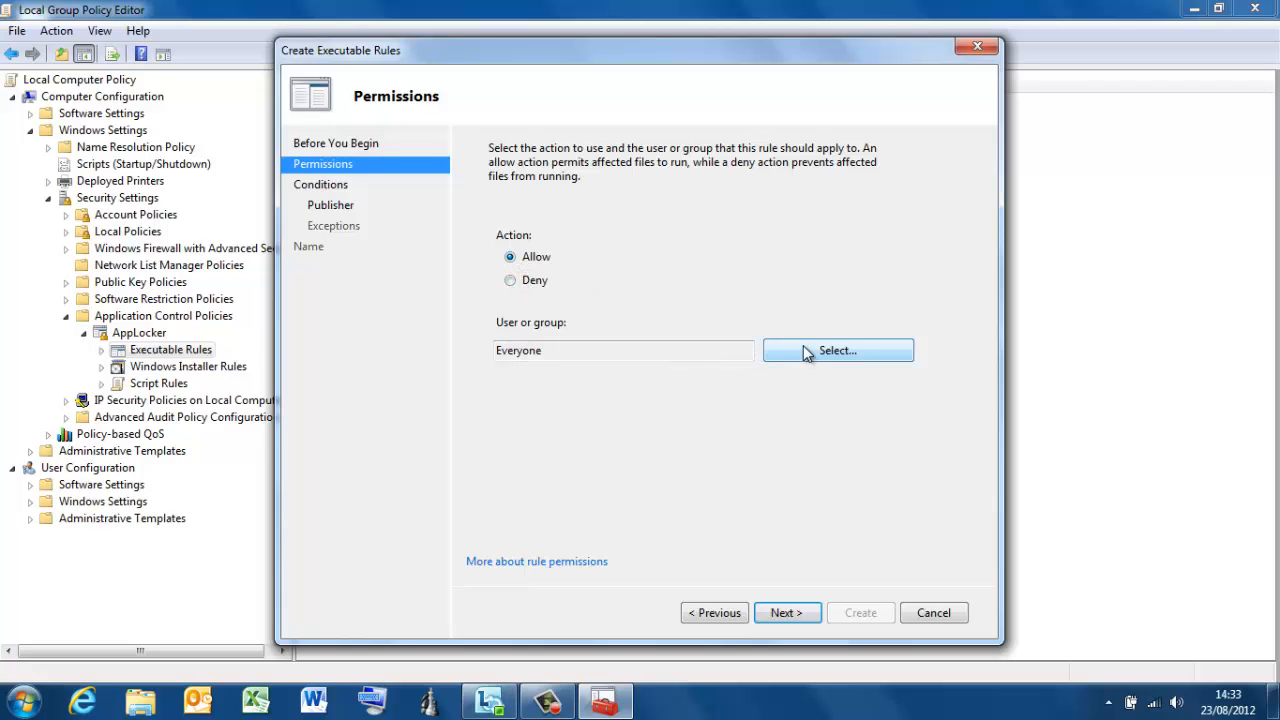
{"action": "left_click", "coordinate": [510, 280]}
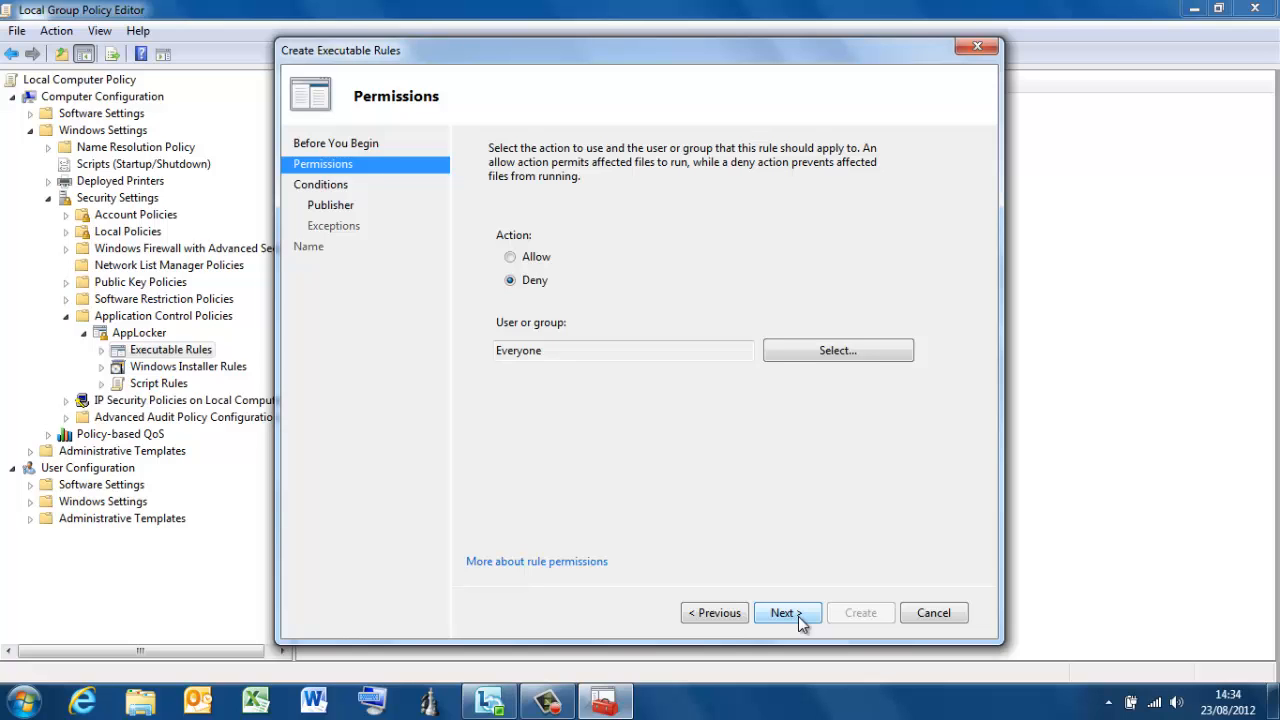
{"action": "mouse_move", "coordinate": [410, 28]}
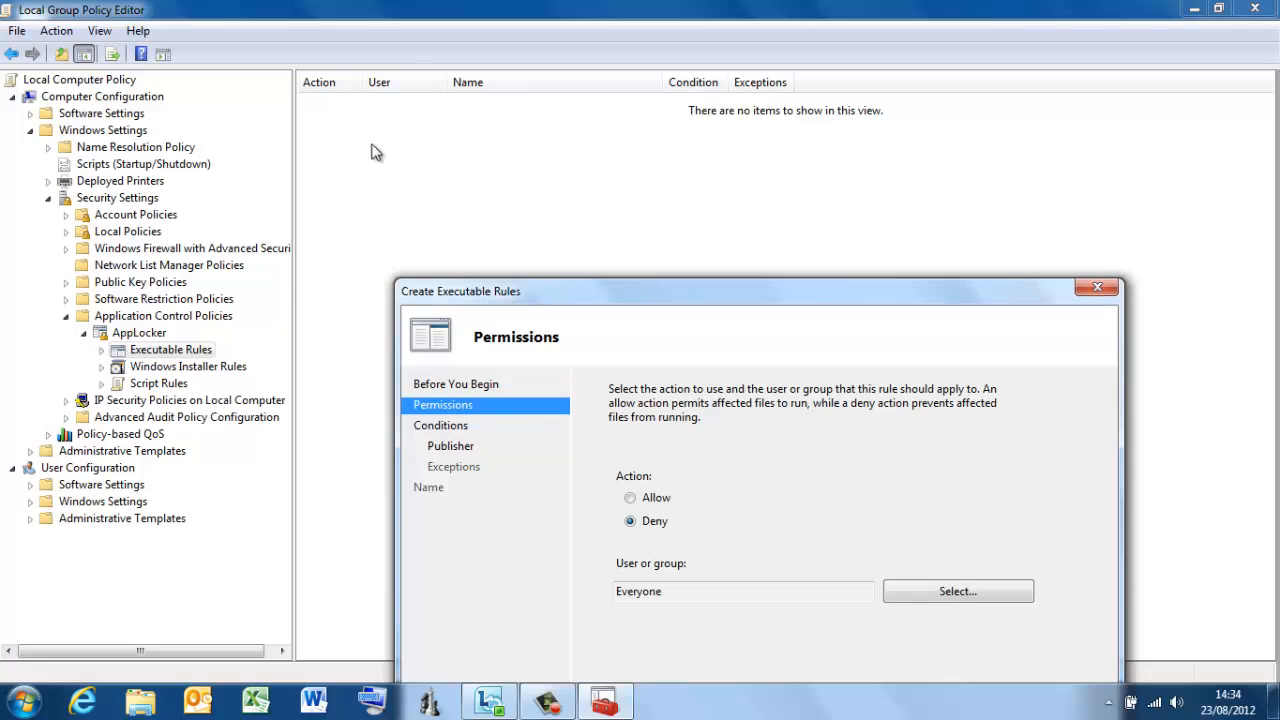
{"action": "mouse_move", "coordinate": [540, 305]}
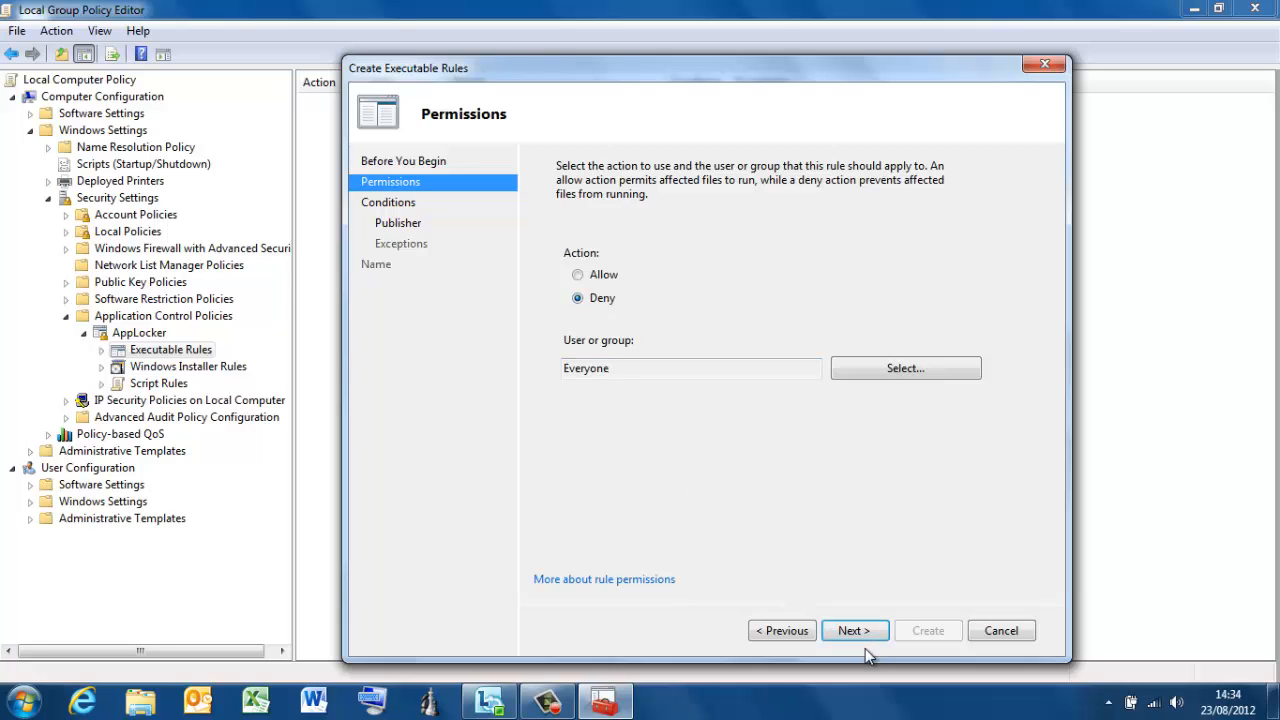
Advance the rule wizard to Conditions and choose File hash as the condition type
{"action": "left_click", "coordinate": [853, 630]}
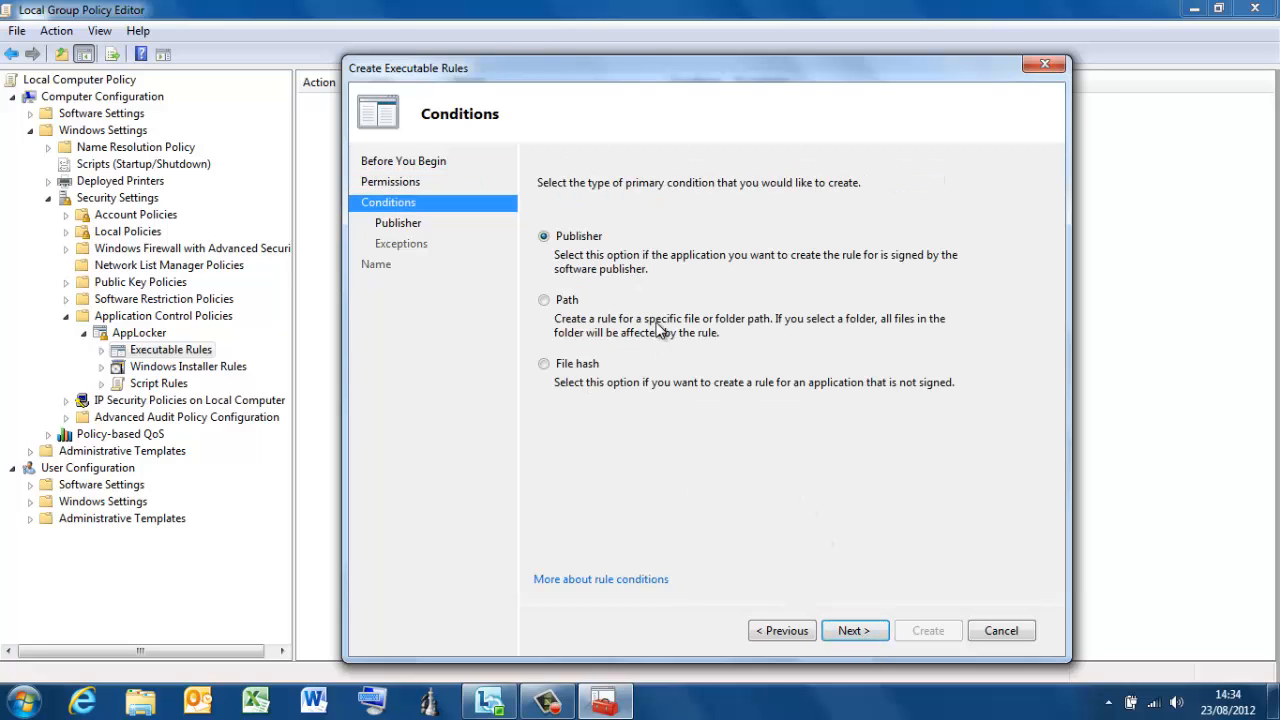
{"action": "mouse_move", "coordinate": [567, 247]}
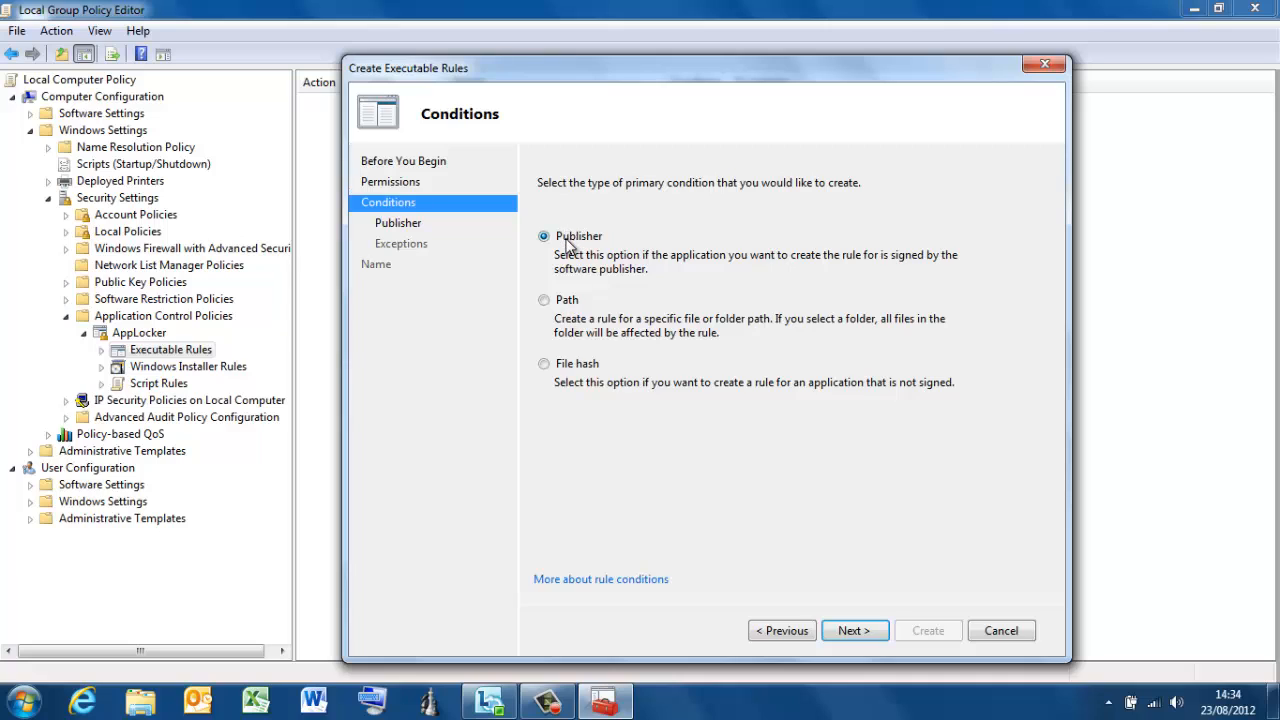
{"action": "mouse_move", "coordinate": [543, 300]}
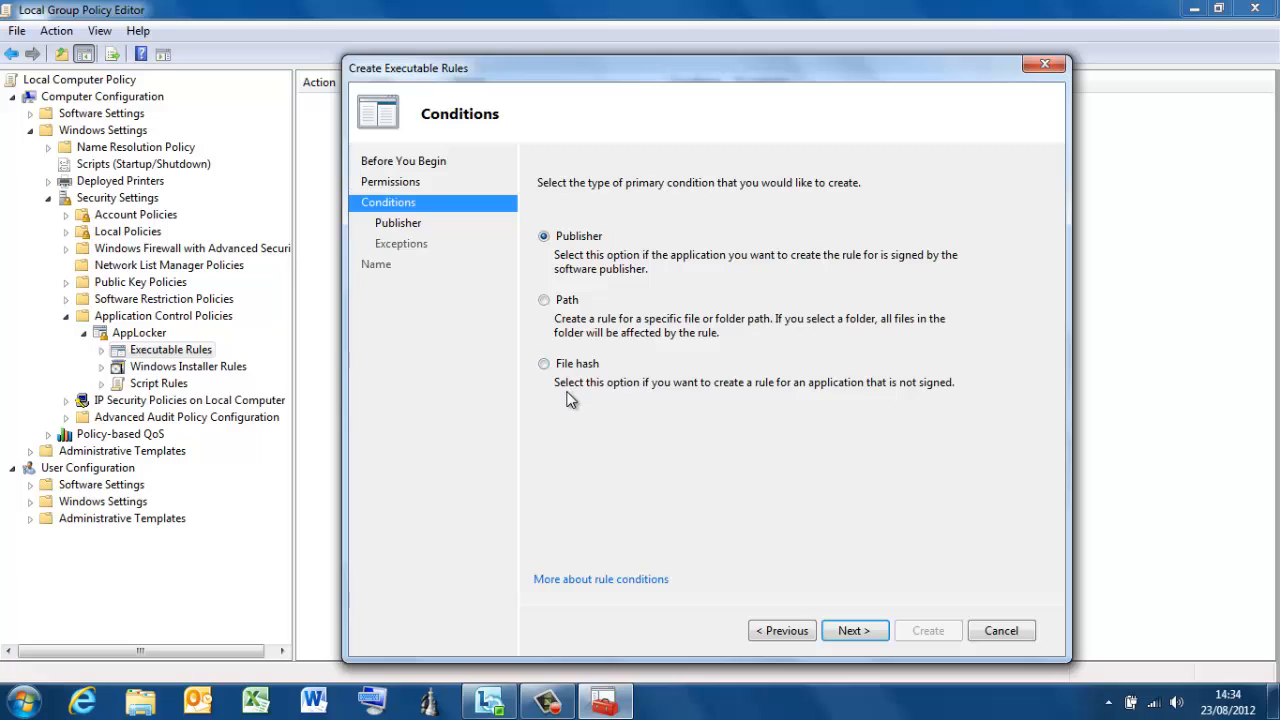
{"action": "mouse_move", "coordinate": [571, 348]}
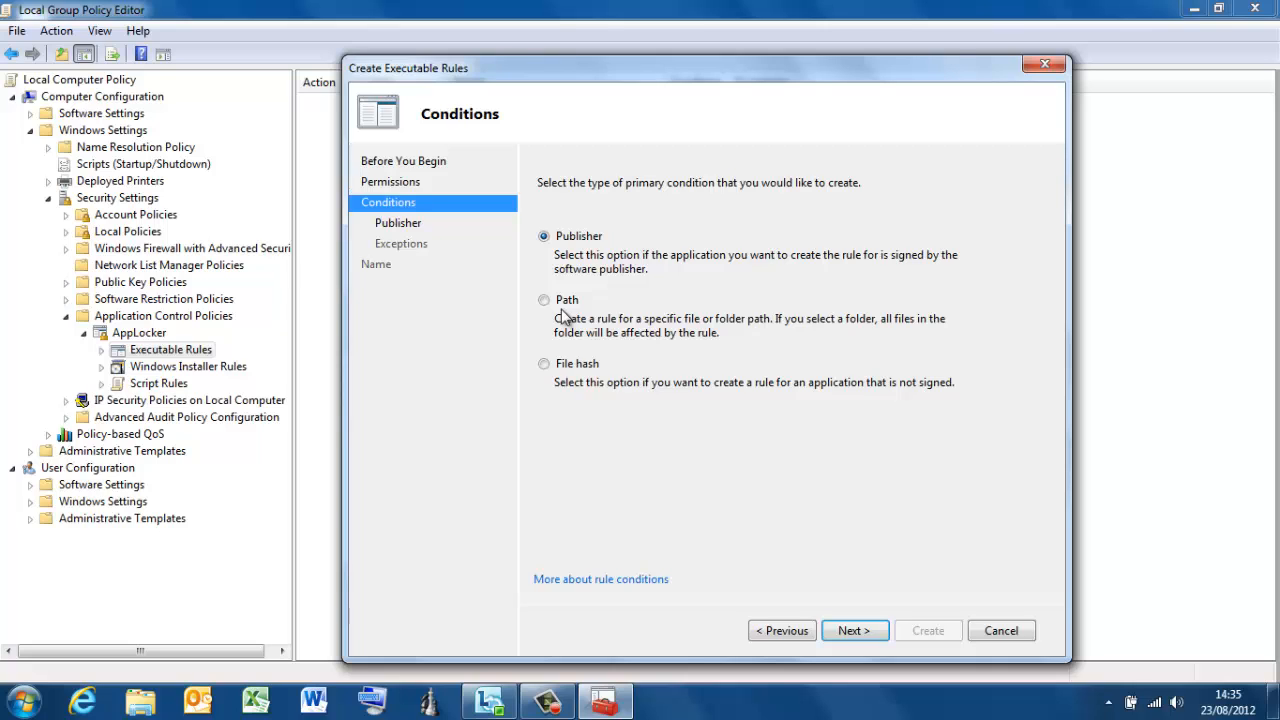
{"action": "left_click", "coordinate": [544, 300]}
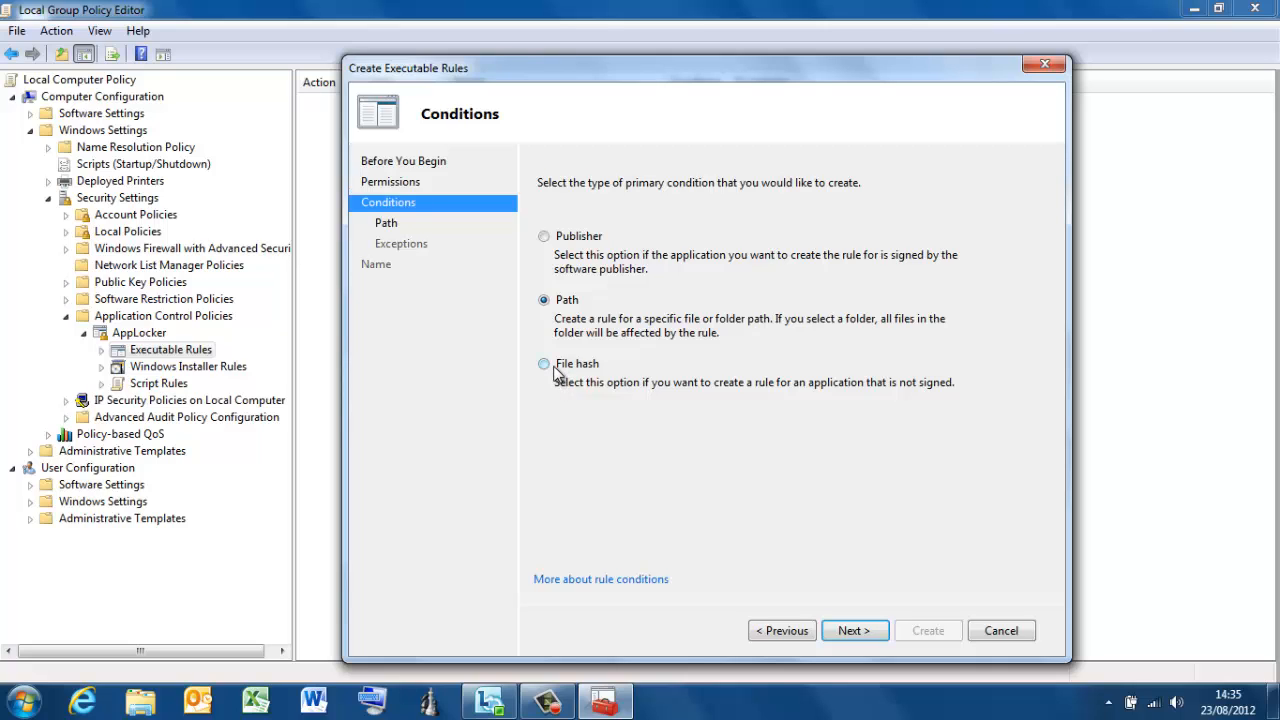
{"action": "left_click", "coordinate": [543, 363]}
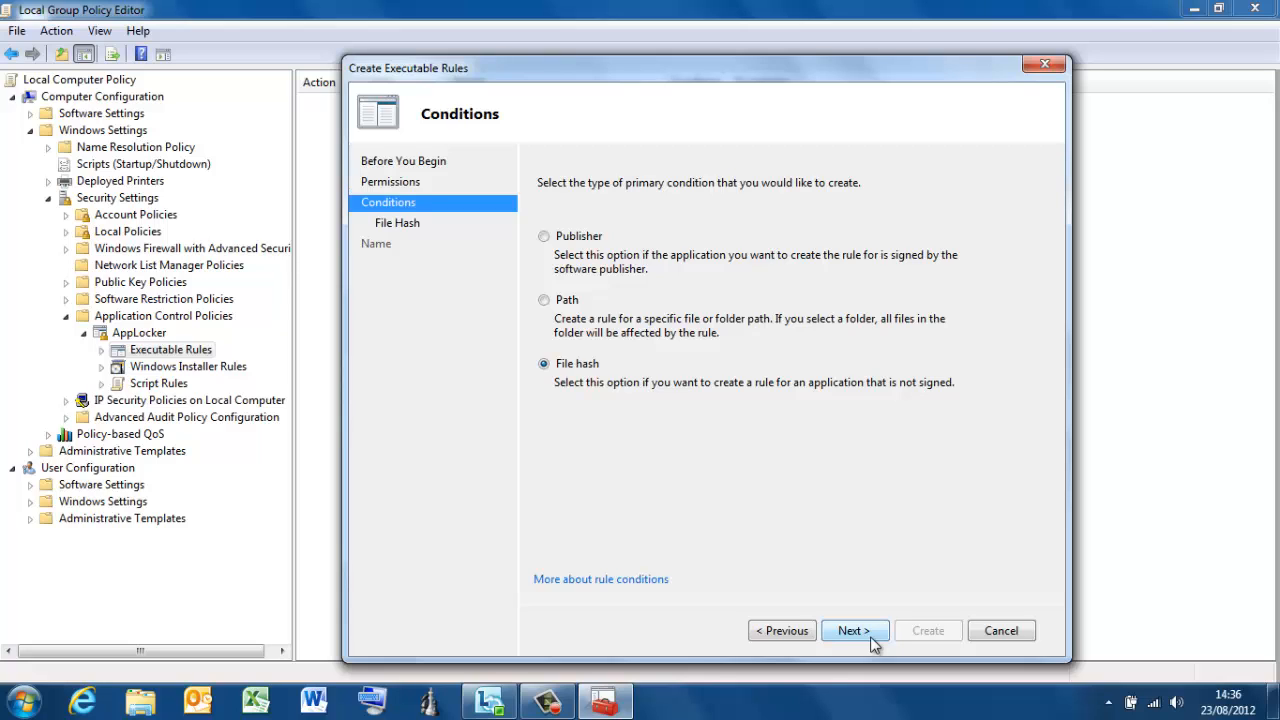
Add notepad.exe from C:\Windows\System32 as the hashed file and advance to naming
{"action": "left_click", "coordinate": [854, 630]}
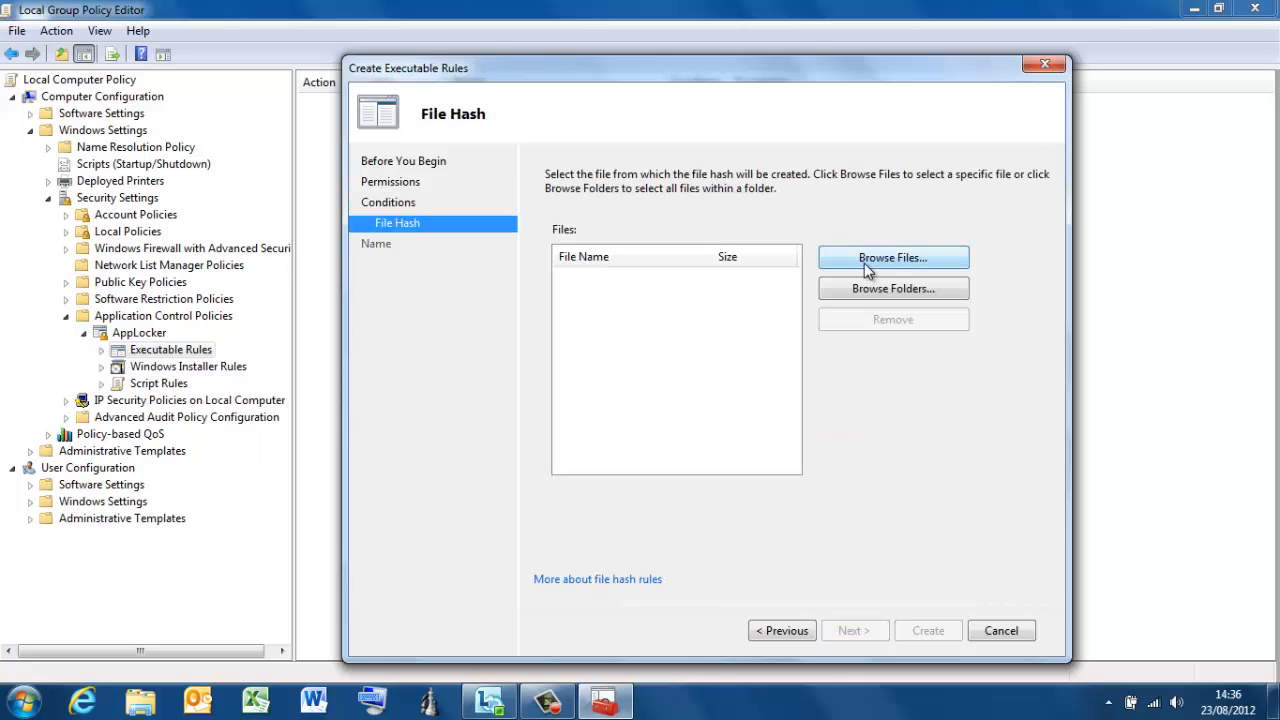
{"action": "left_click", "coordinate": [892, 257]}
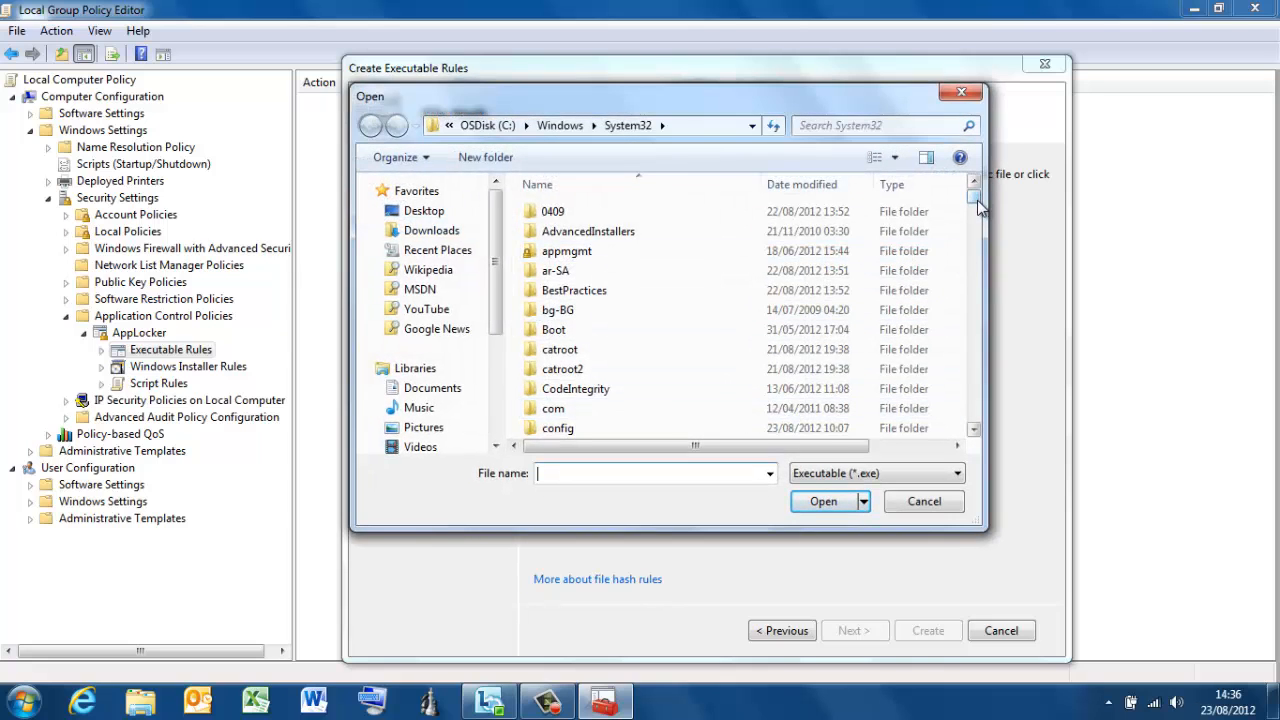
{"action": "scroll", "scroll_direction": "down", "scroll_amount": 3}
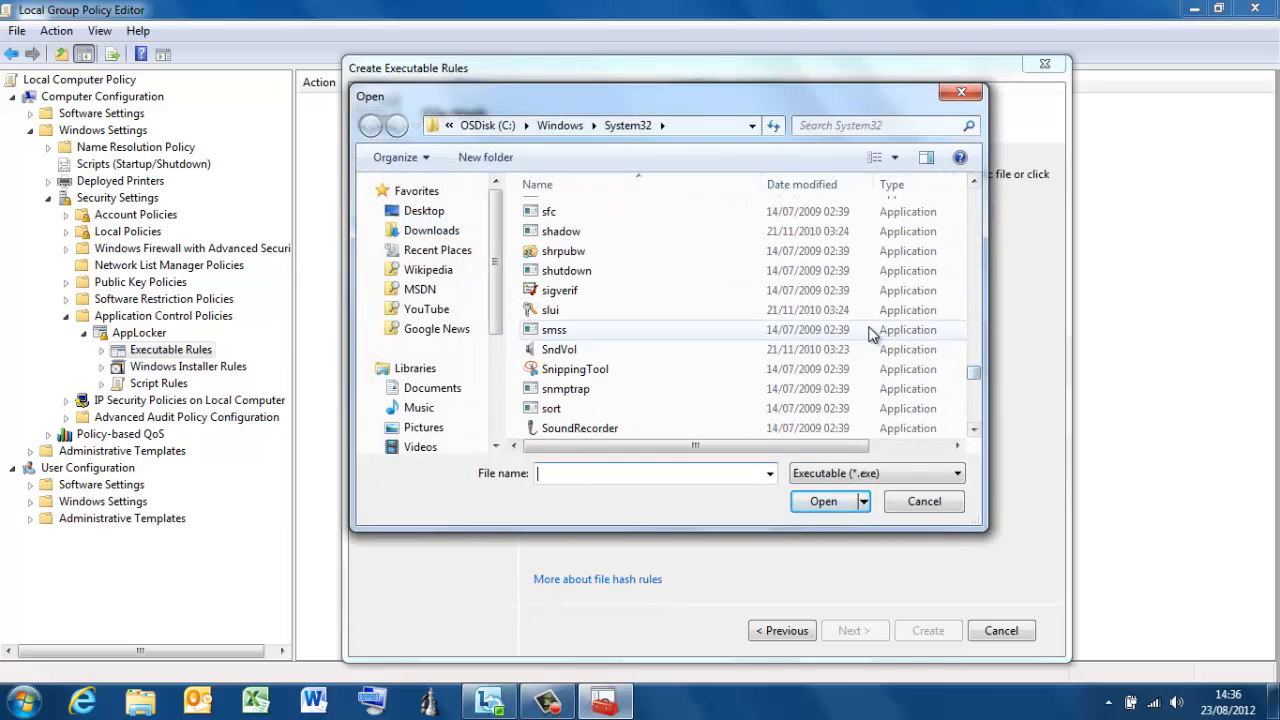
{"action": "type", "text": "notepad"}
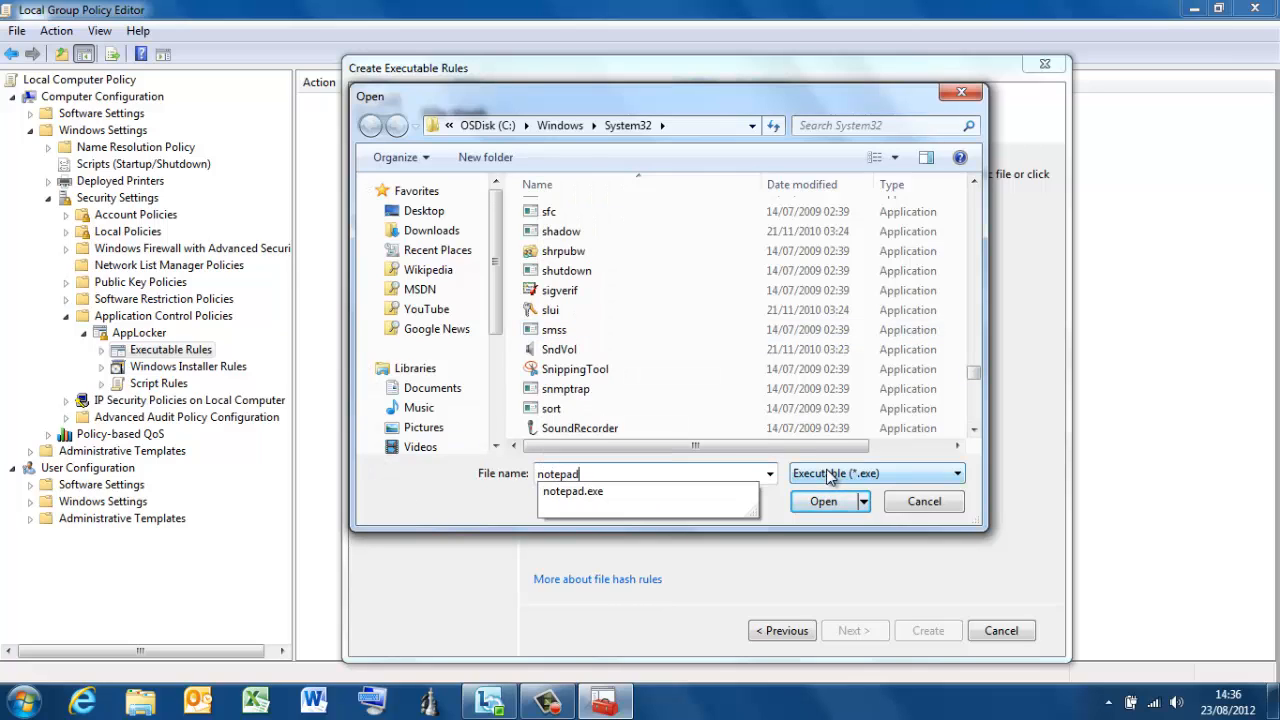
{"action": "mouse_move", "coordinate": [573, 491]}
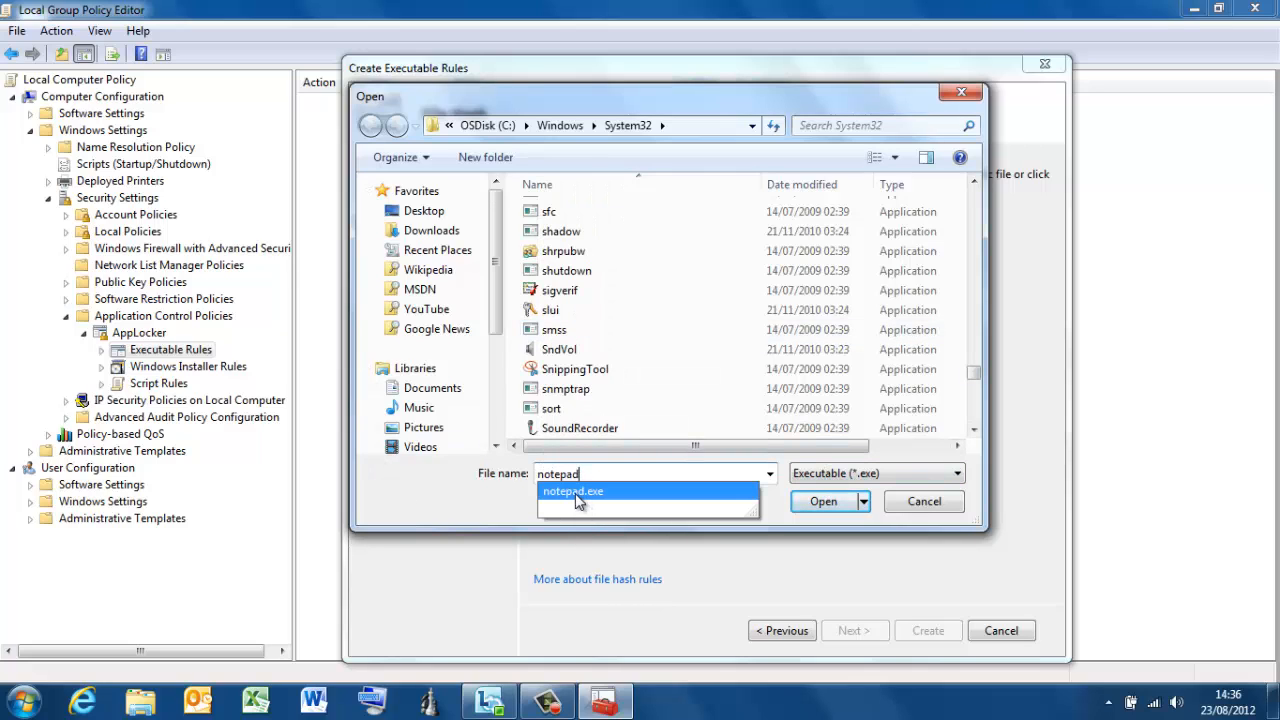
{"action": "left_click", "coordinate": [823, 501]}
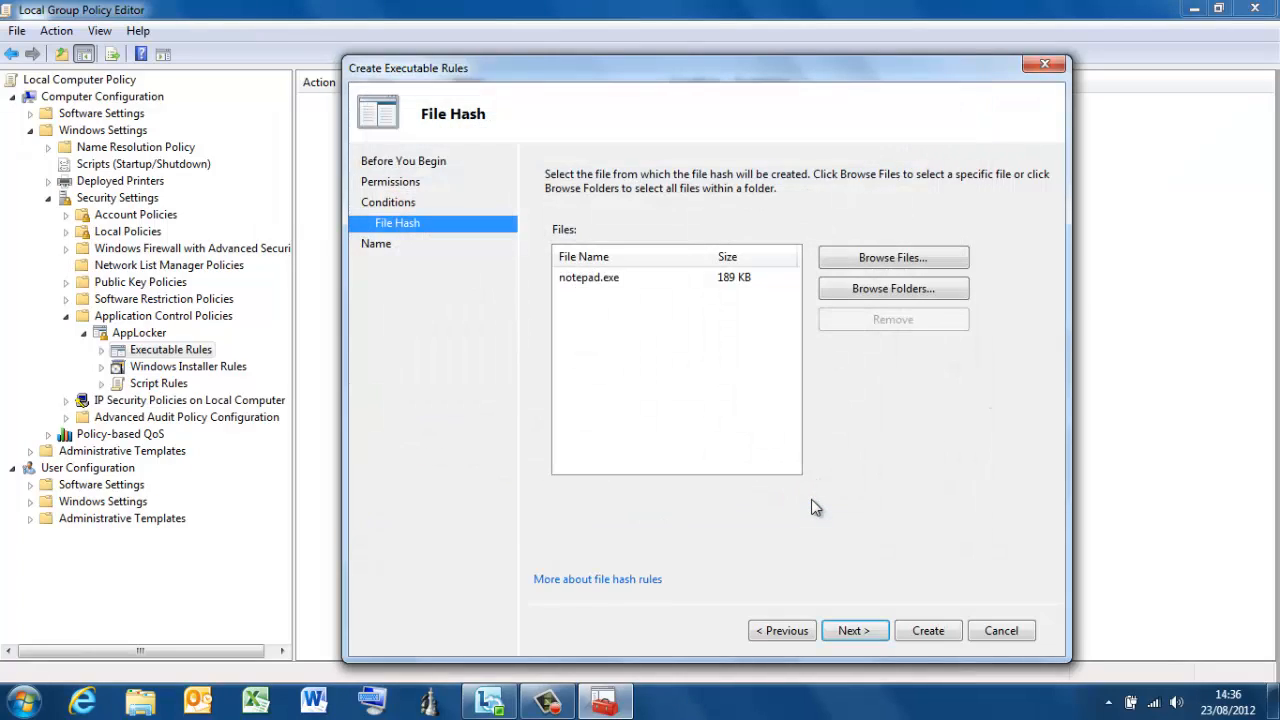
{"action": "left_click", "coordinate": [588, 277]}
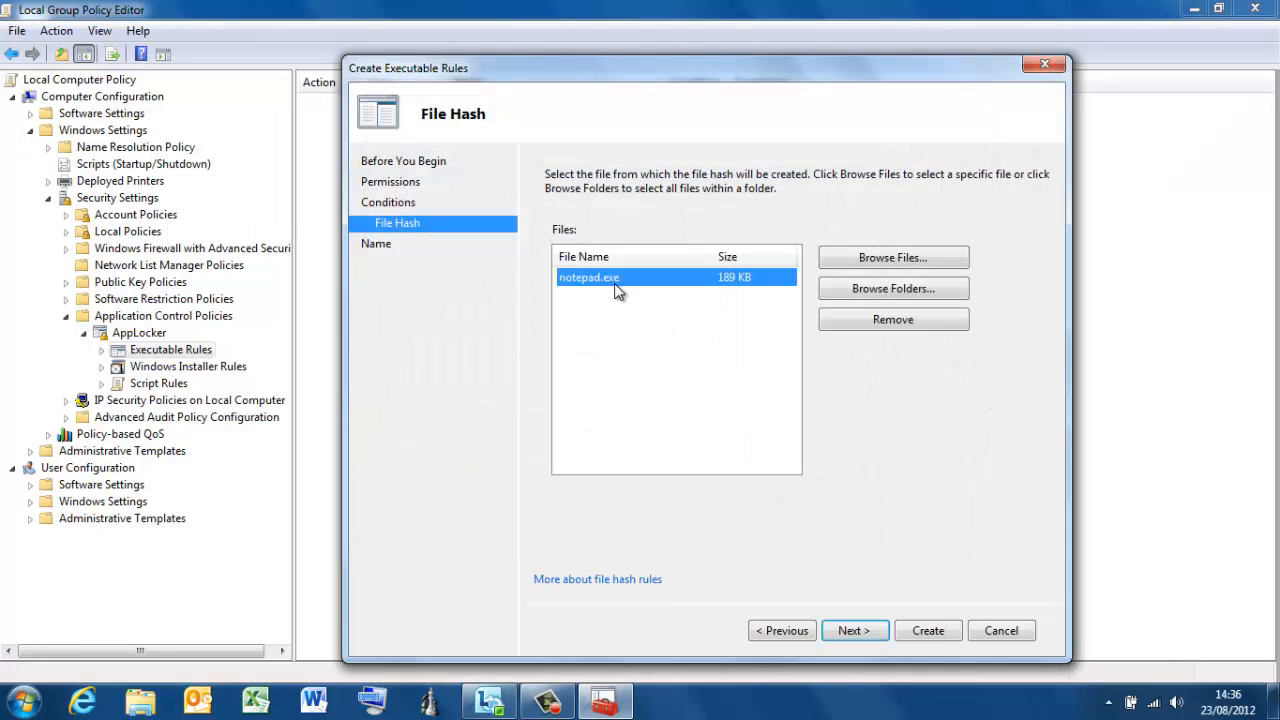
{"action": "left_click", "coordinate": [854, 630]}
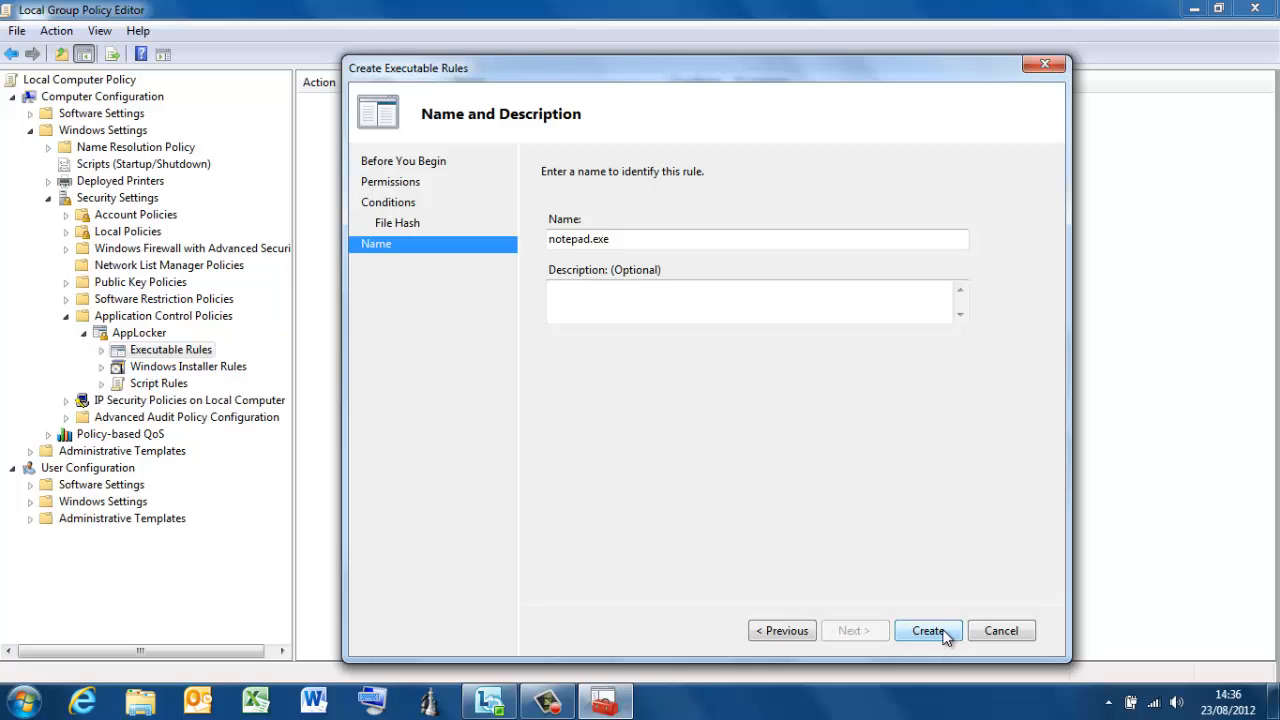
Create the notepad.exe Deny rule and accept adding the three default Allow rules
{"action": "left_click", "coordinate": [927, 630]}
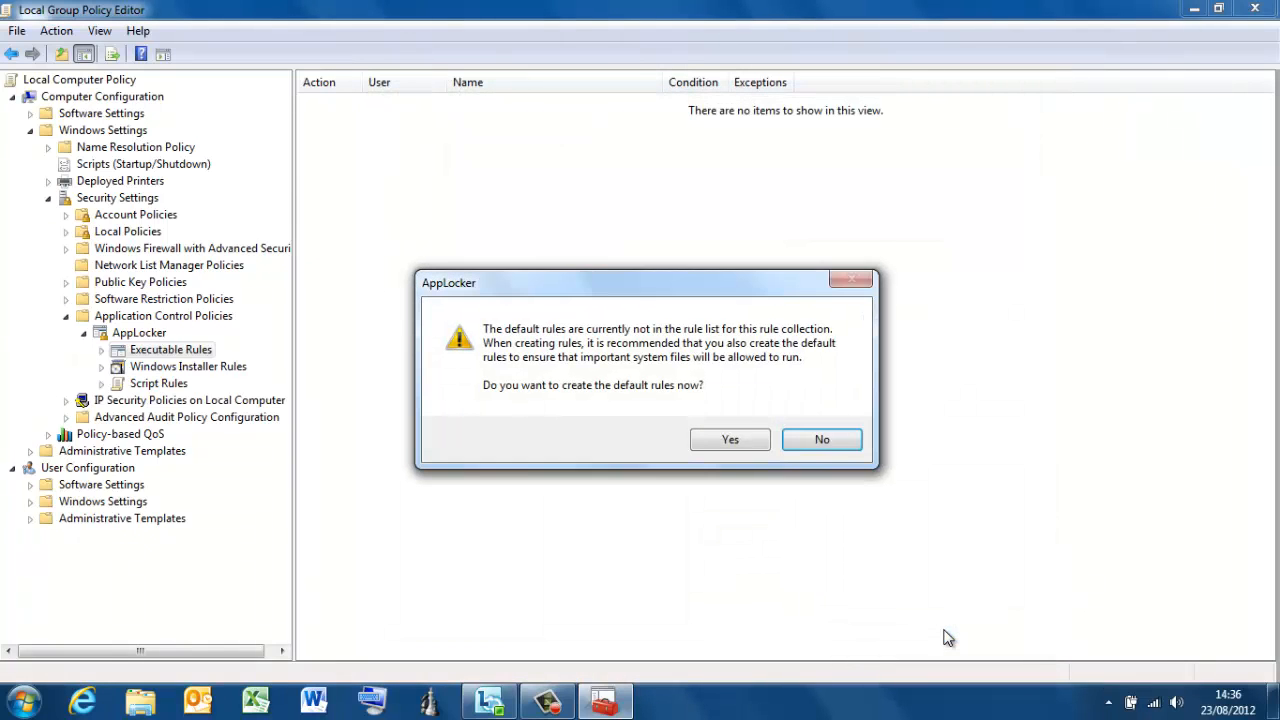
{"action": "mouse_move", "coordinate": [790, 414]}
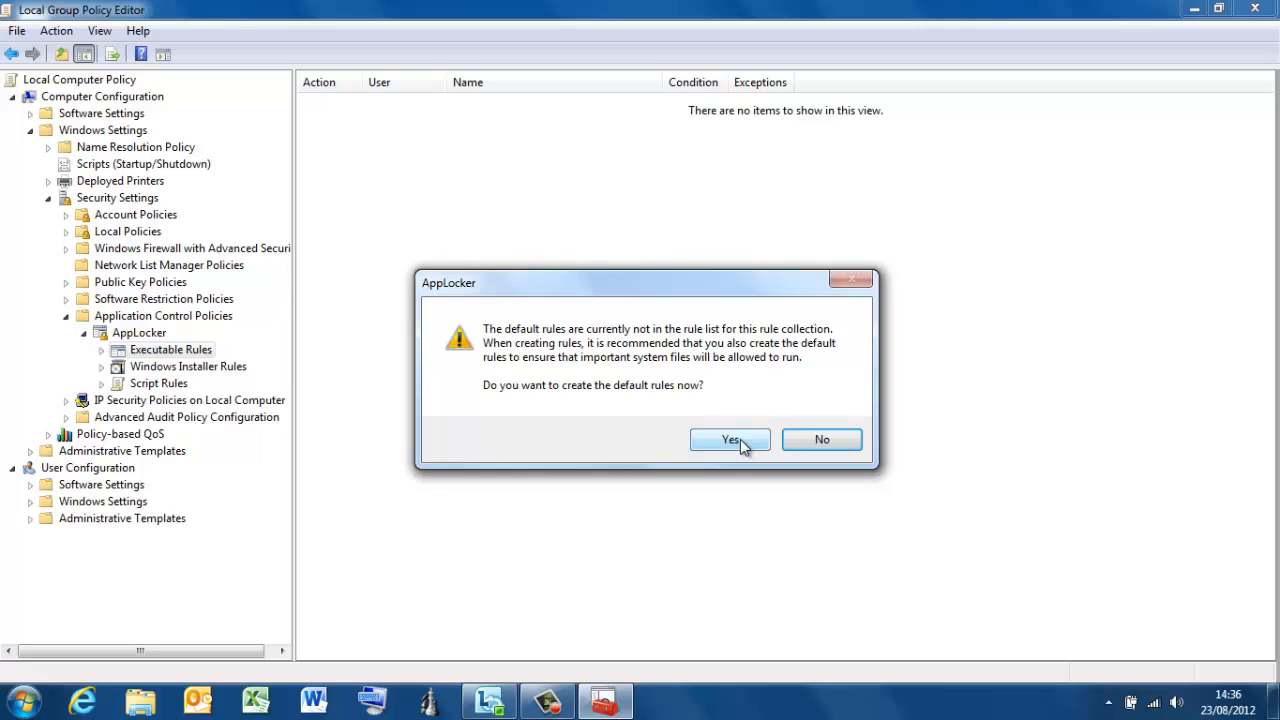
{"action": "left_click", "coordinate": [730, 439]}
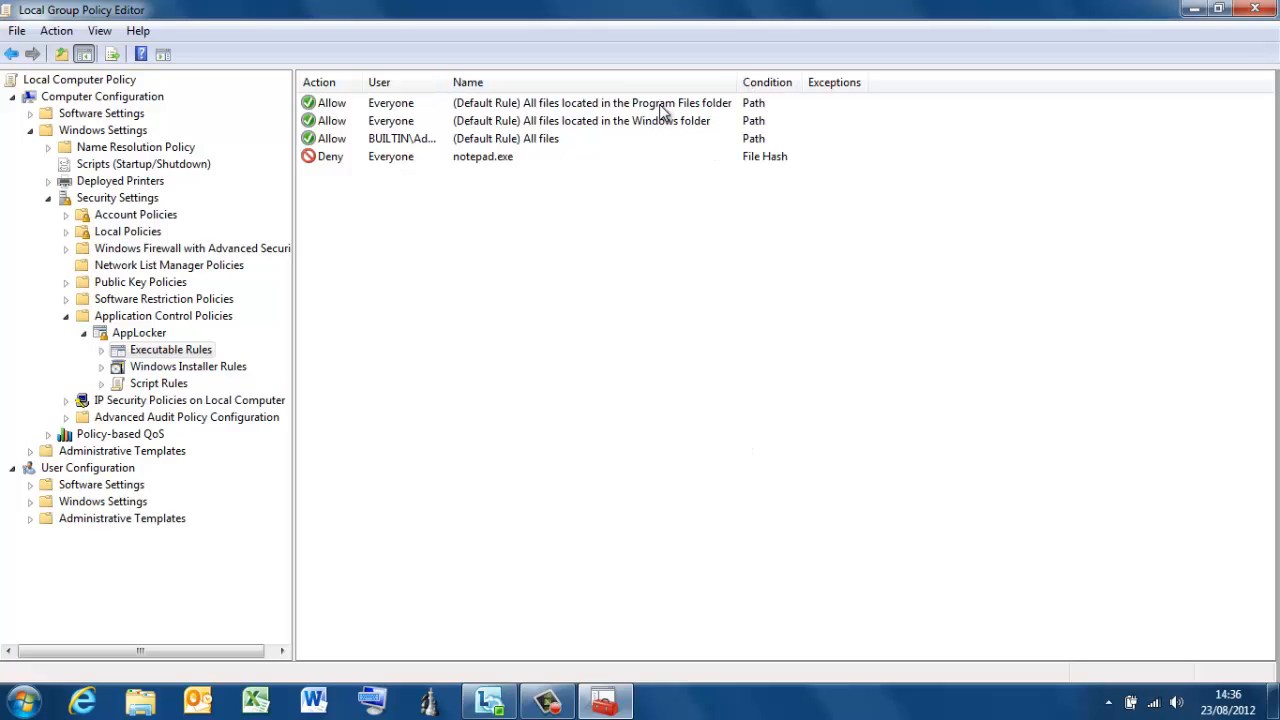
{"action": "mouse_move", "coordinate": [591, 211]}
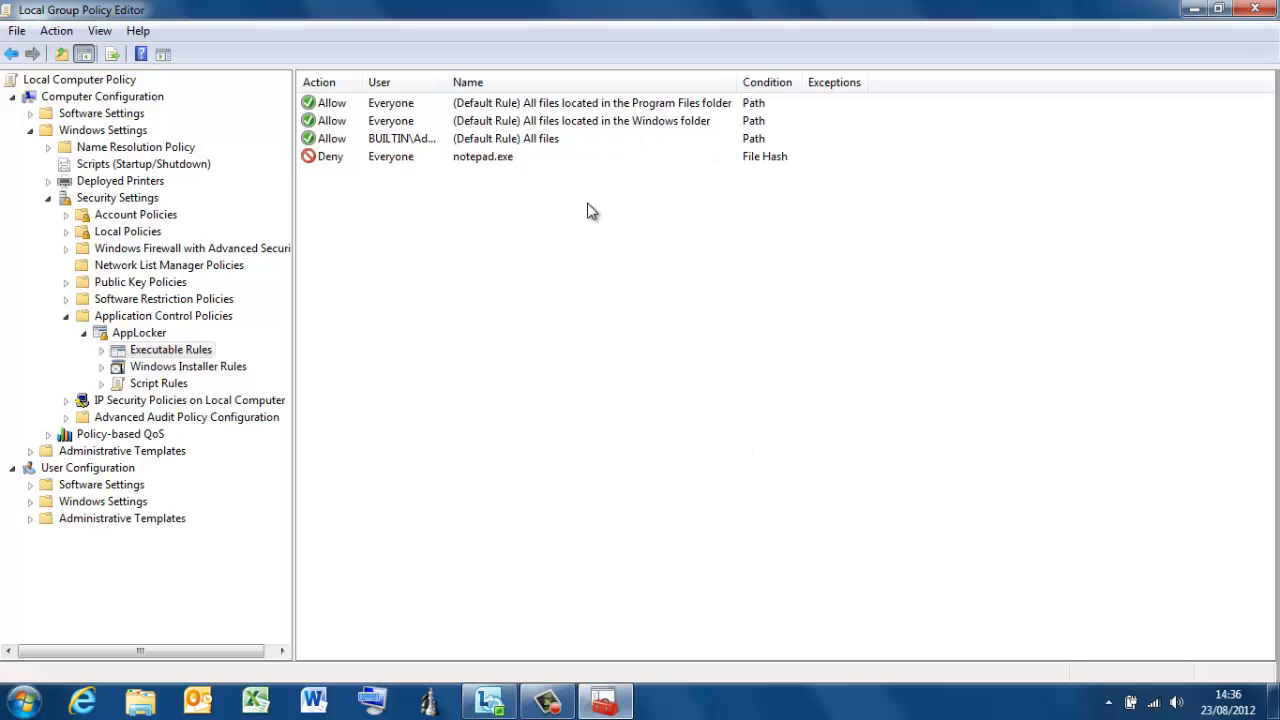
{"action": "mouse_move", "coordinate": [435, 270]}
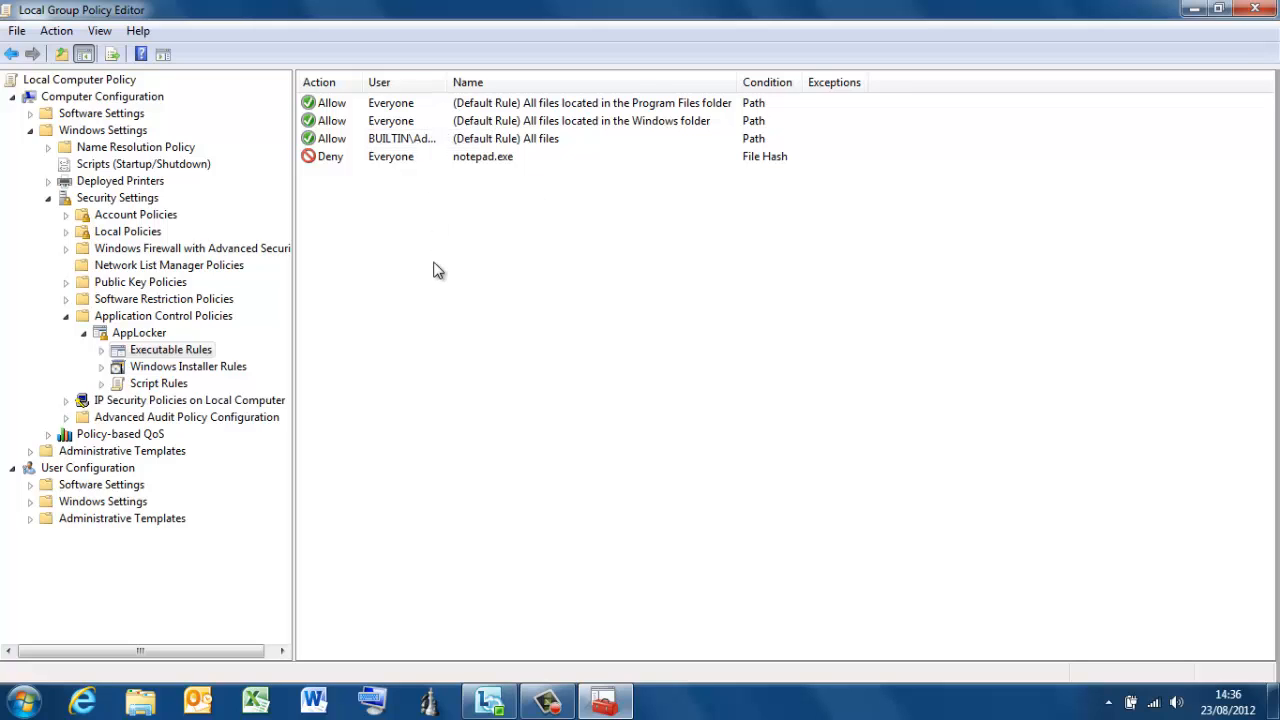
{"action": "mouse_move", "coordinate": [443, 323]}
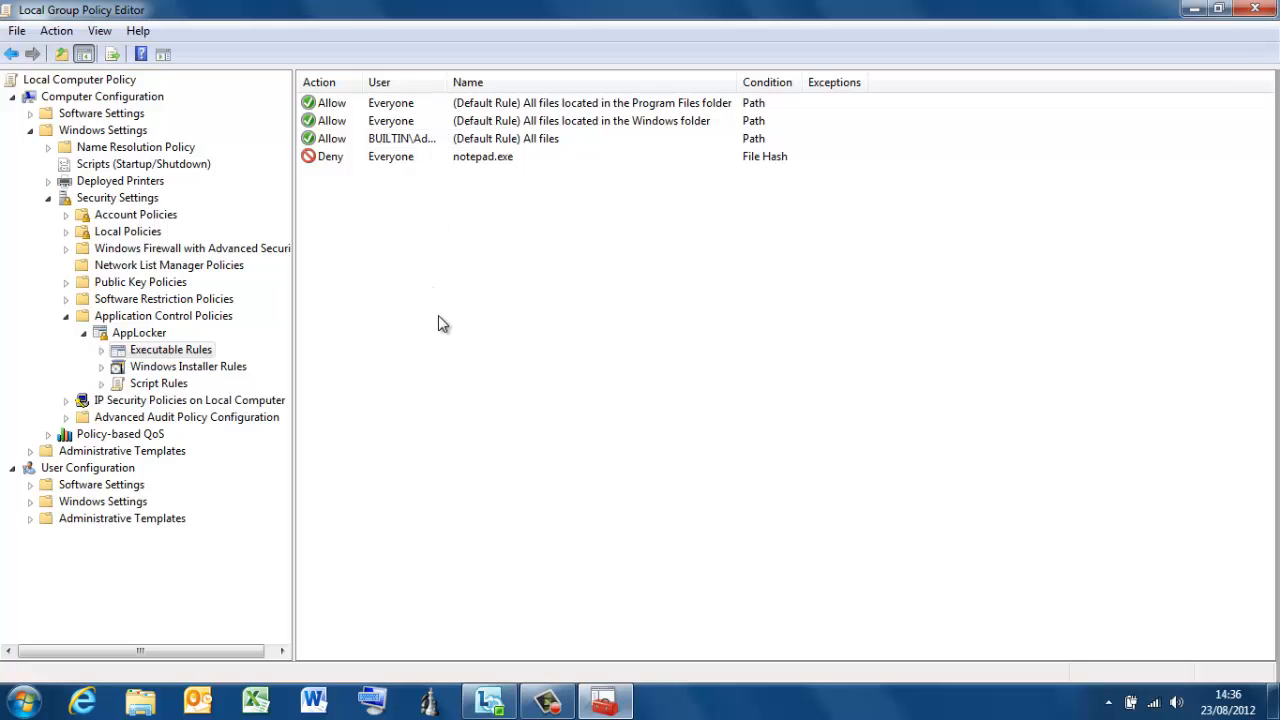
{"action": "mouse_move", "coordinate": [444, 330]}
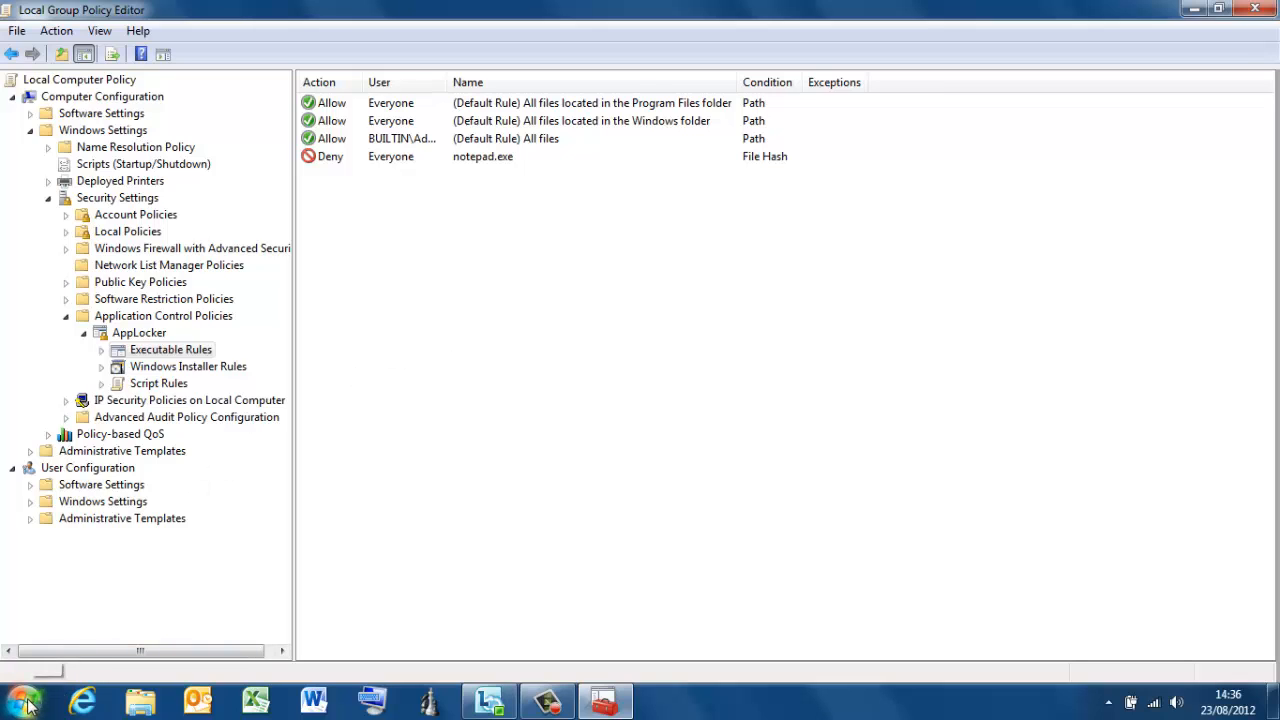
{"action": "mouse_move", "coordinate": [25, 700]}
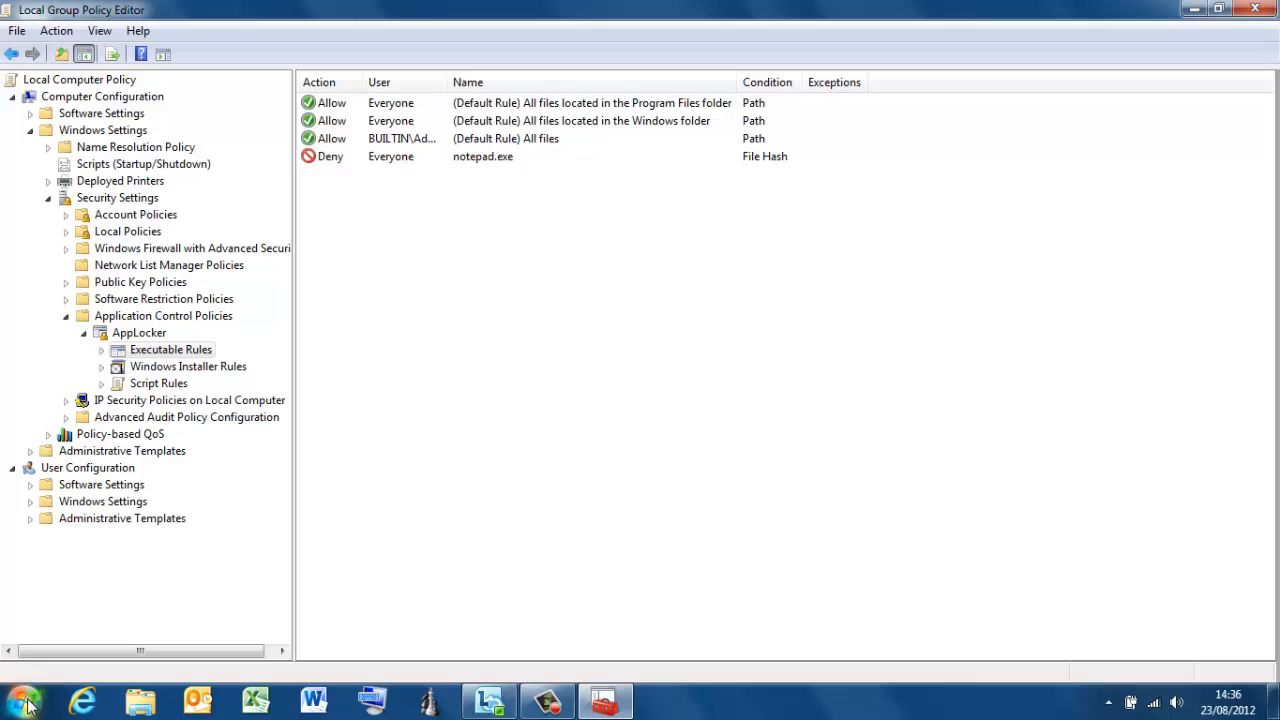
Open Services from the administrative tools and select Application Identity
{"action": "left_click", "coordinate": [25, 700]}
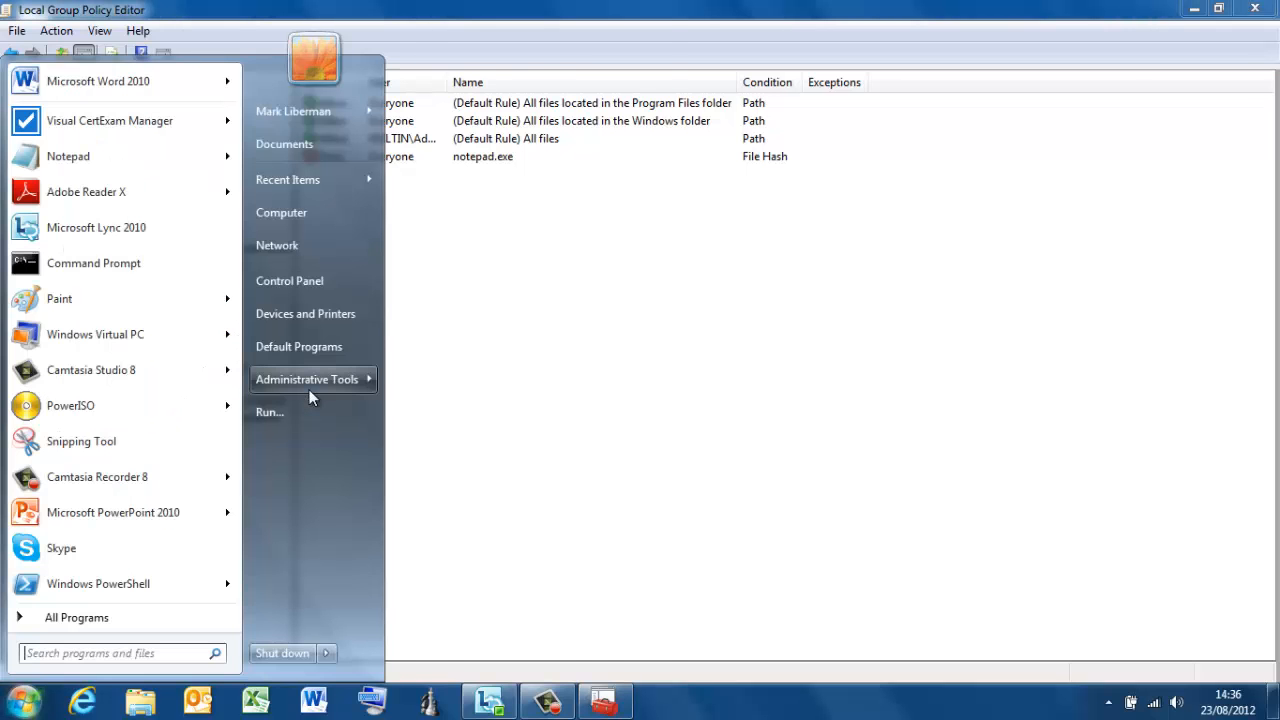
{"action": "left_click", "coordinate": [307, 378]}
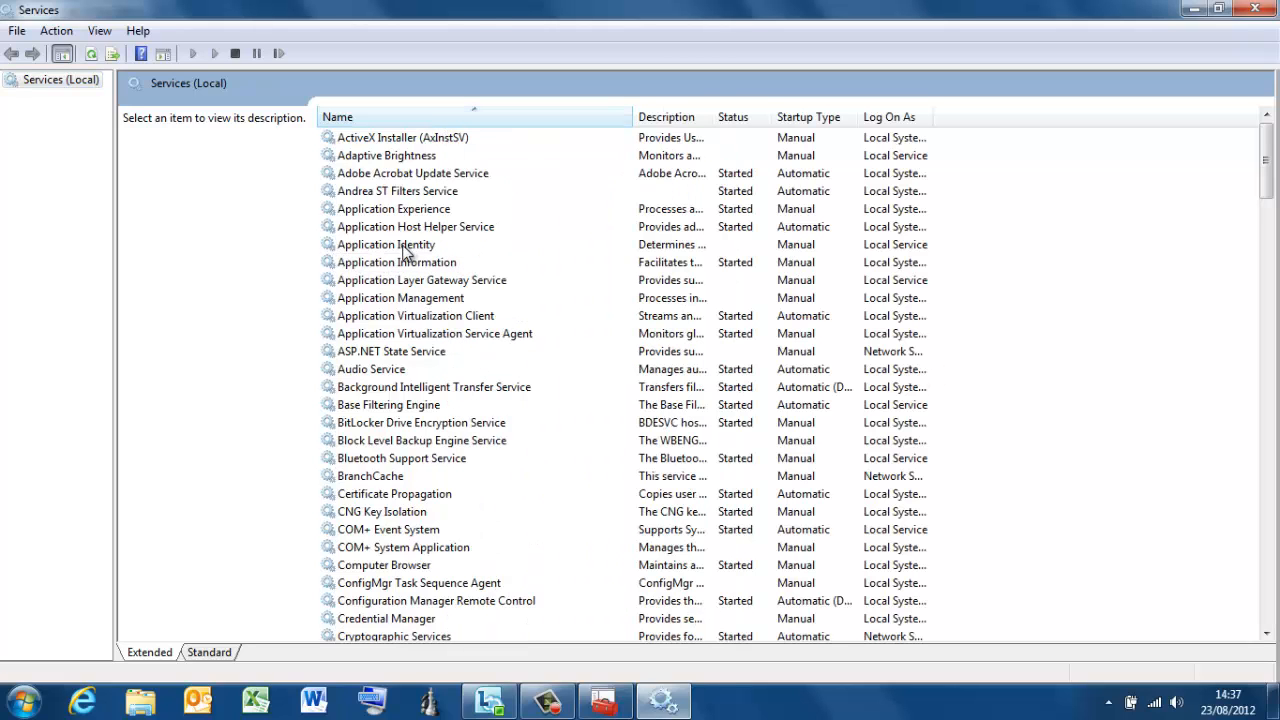
{"action": "left_click", "coordinate": [385, 244]}
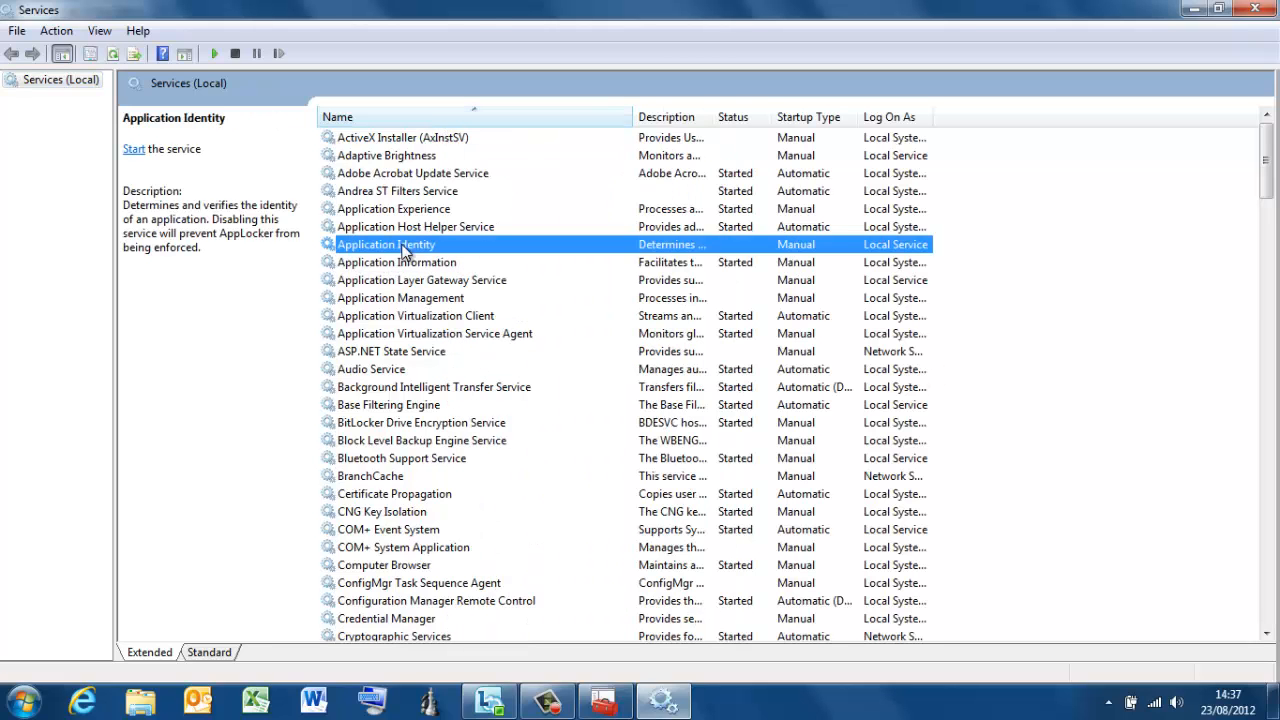
Set Application Identity to start automatically, start it, and close Services
{"action": "double_click", "coordinate": [386, 244]}
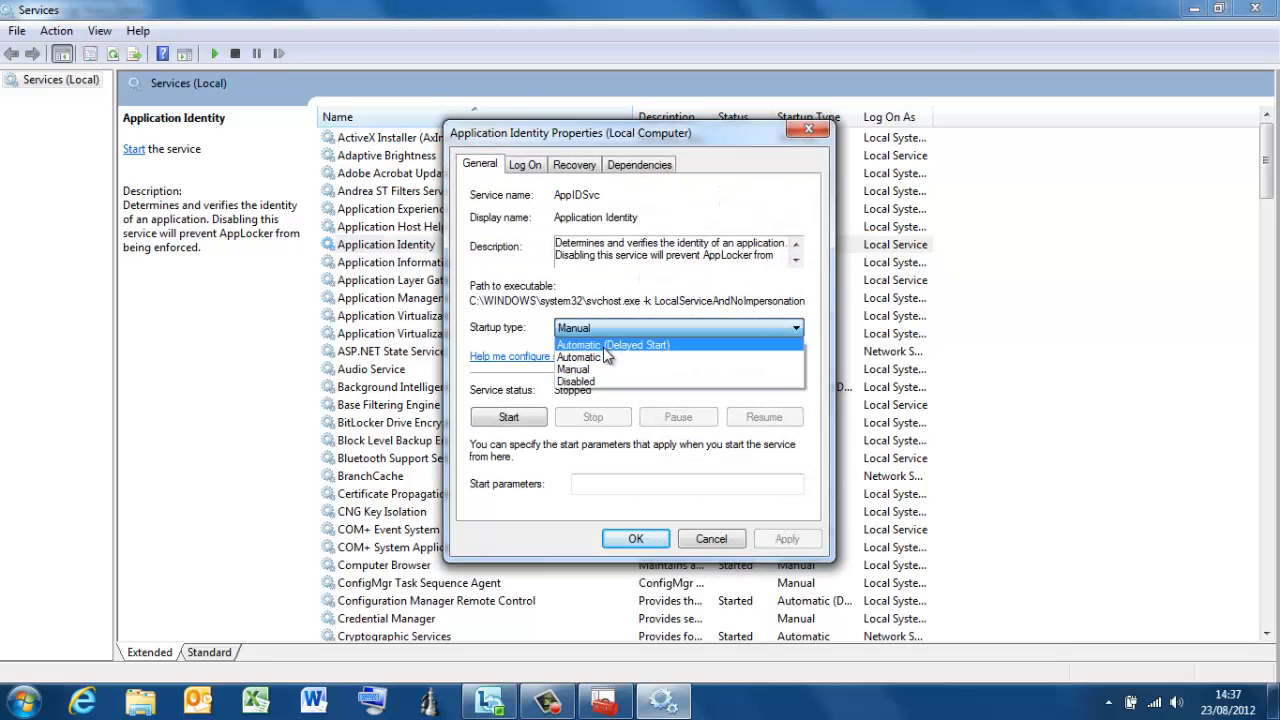
{"action": "left_click", "coordinate": [578, 357]}
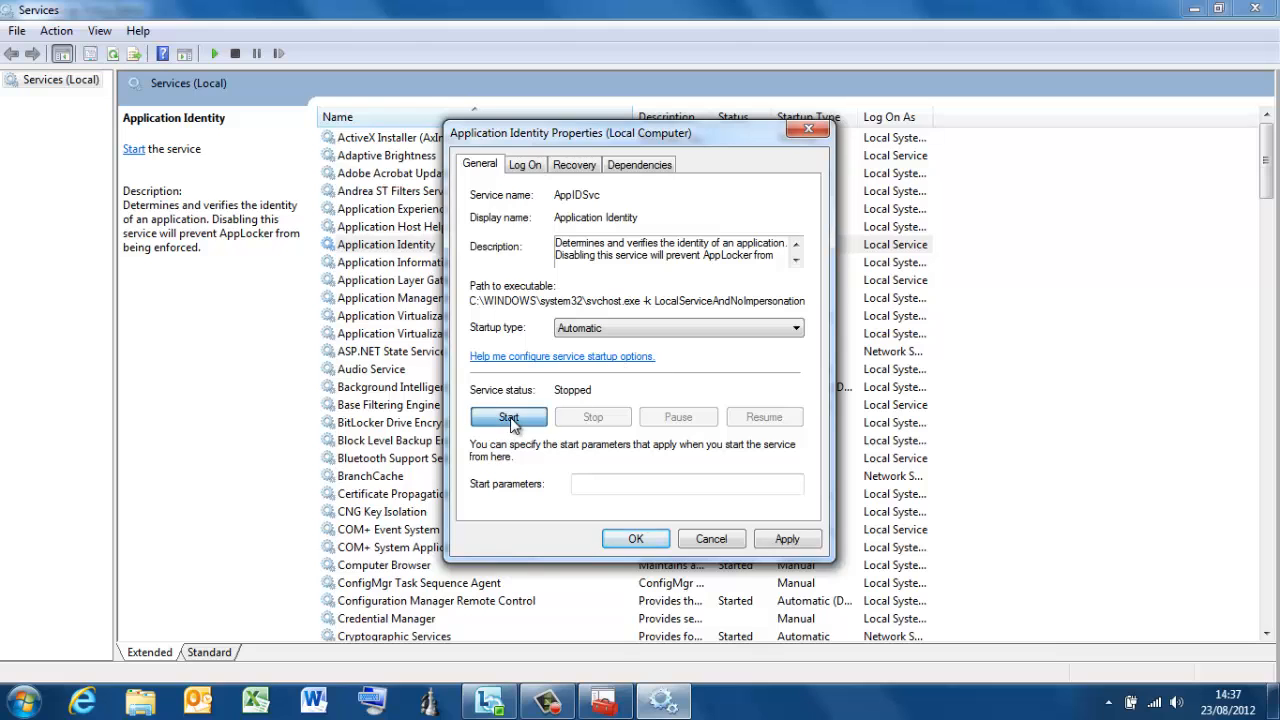
{"action": "left_click", "coordinate": [508, 417]}
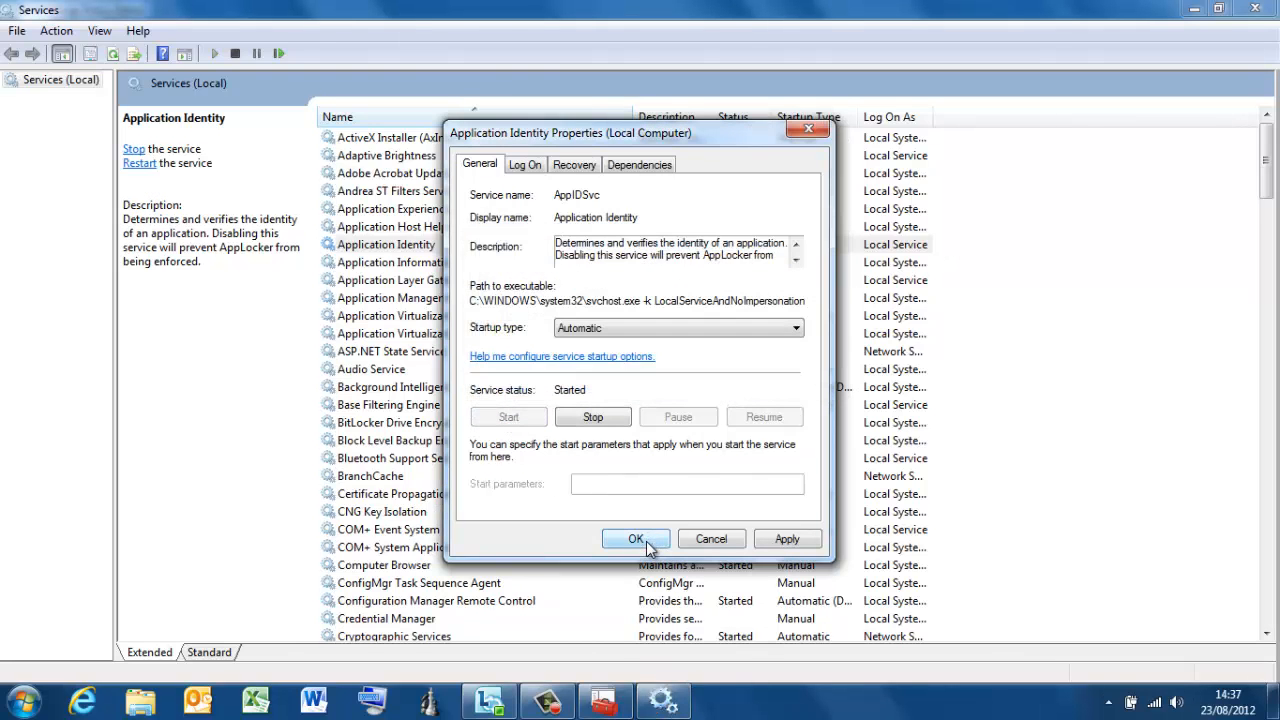
{"action": "left_click", "coordinate": [636, 539]}
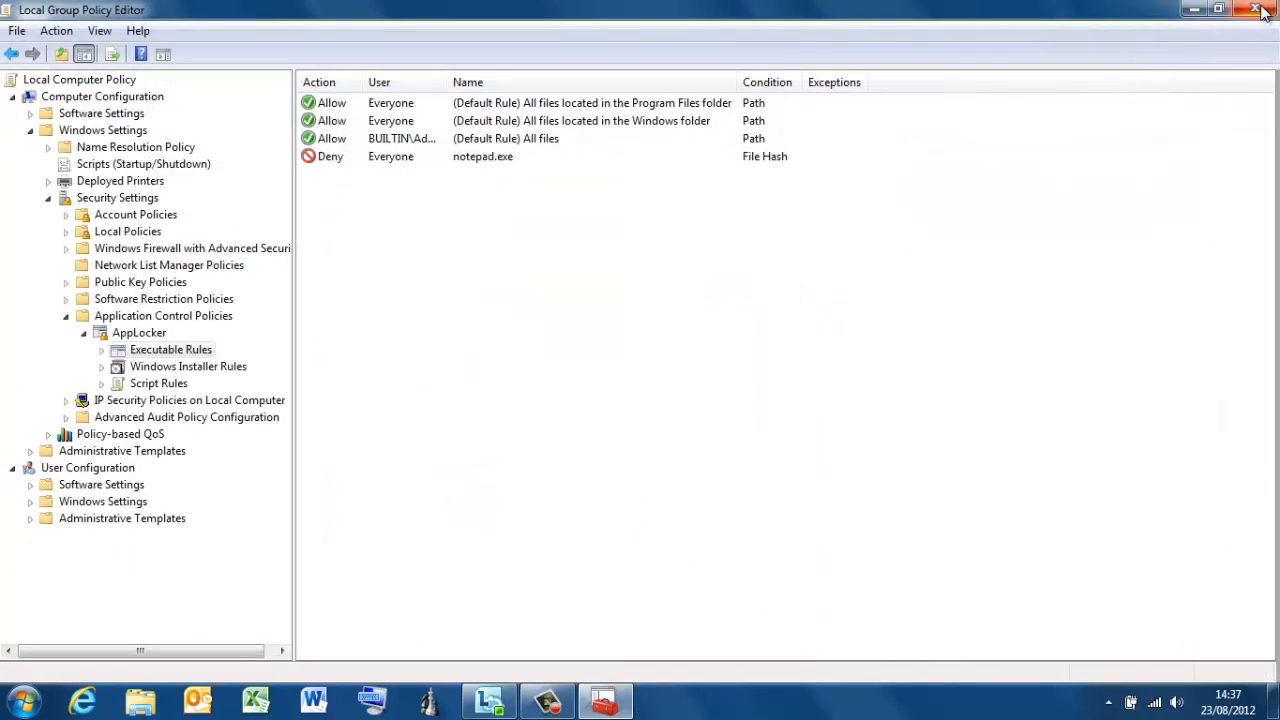
{"action": "mouse_move", "coordinate": [1263, 11]}
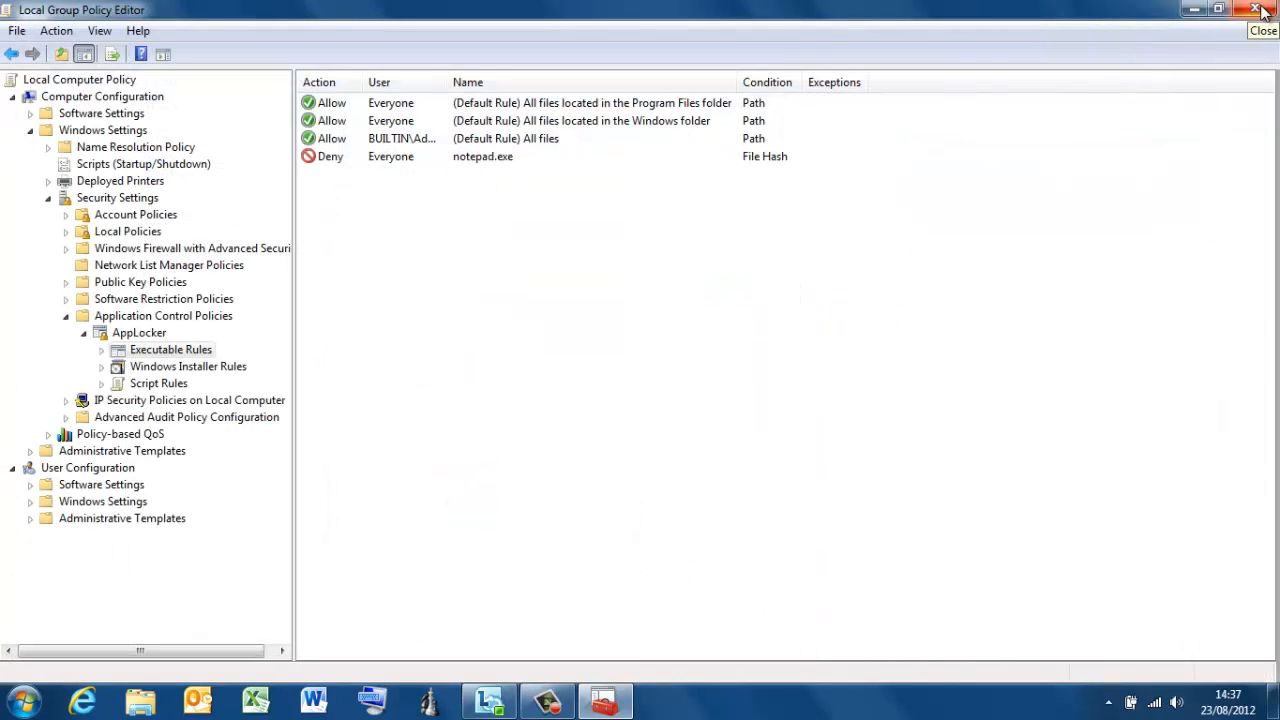
{"action": "left_click", "coordinate": [1261, 9]}
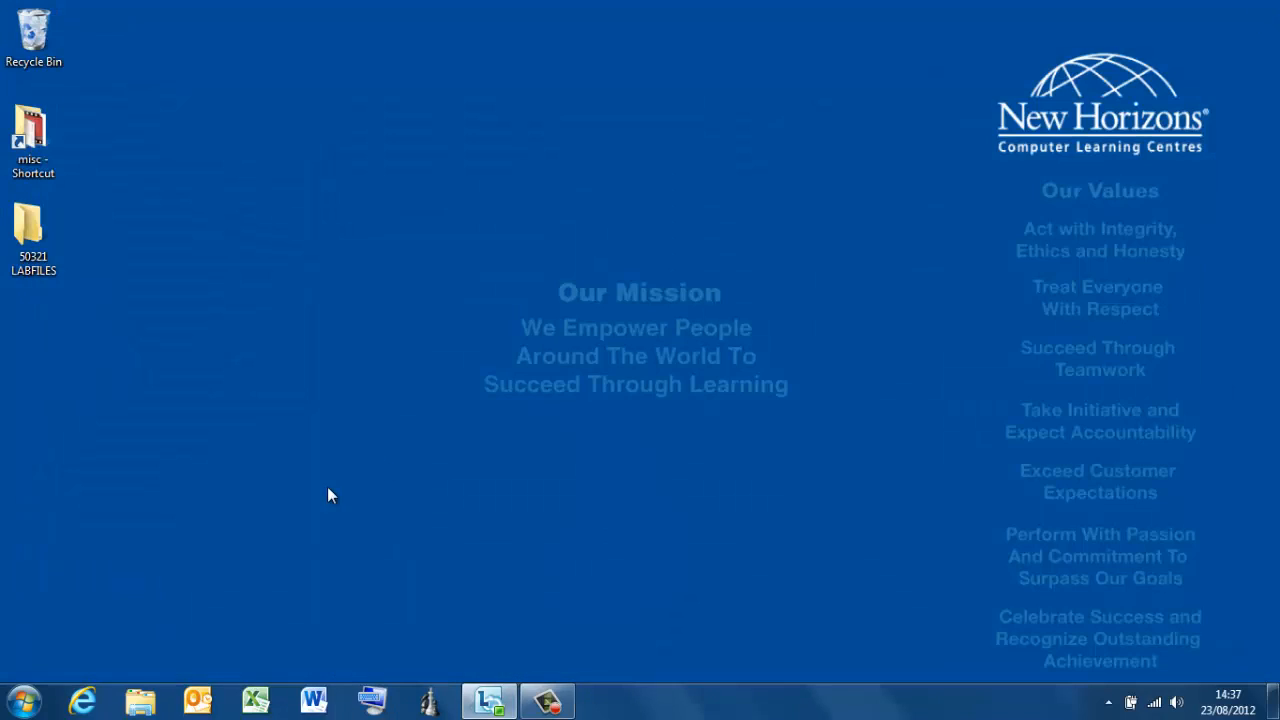
Open Command Prompt via Start search and run gpupdate /force
{"action": "left_click", "coordinate": [24, 700]}
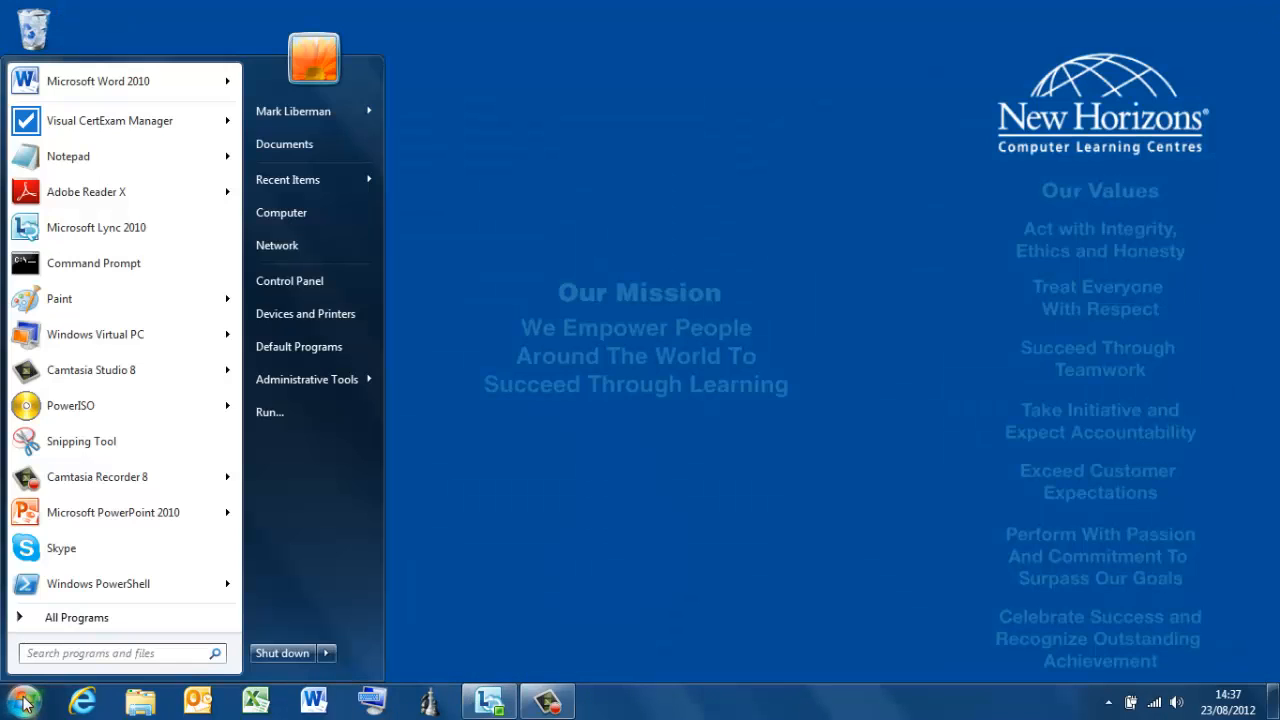
{"action": "type", "text": "cmd"}
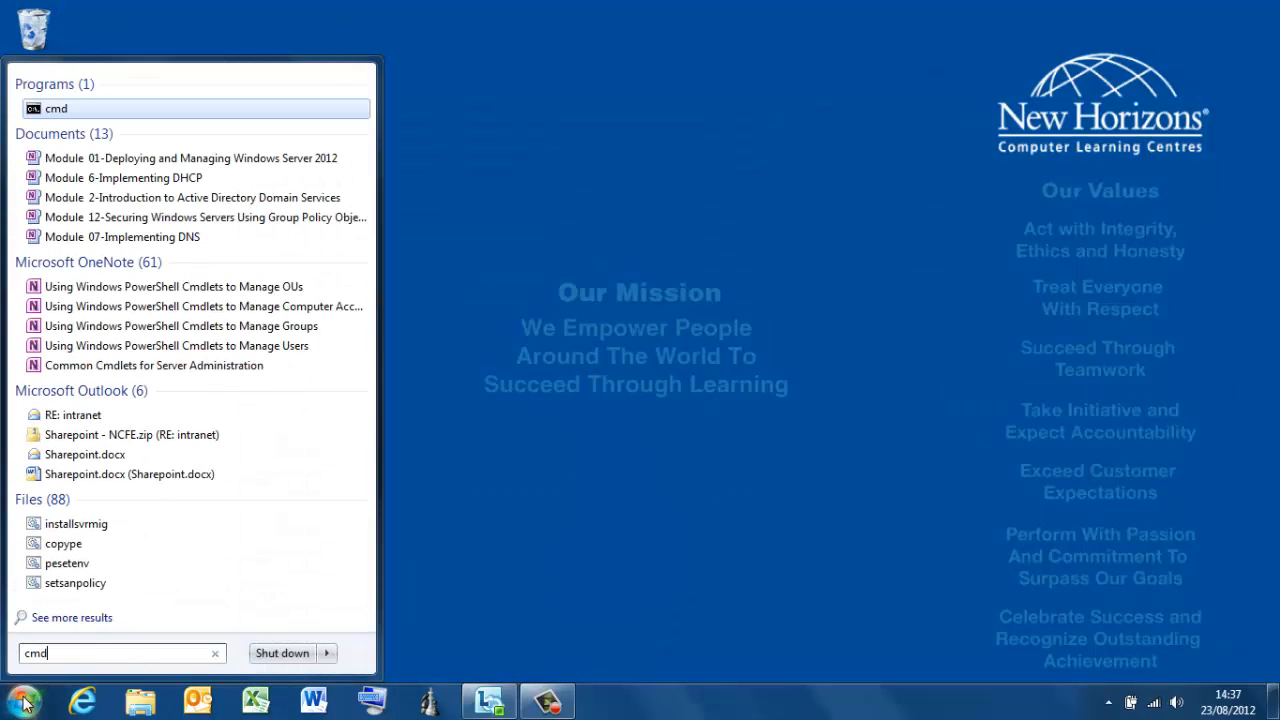
{"action": "left_click", "coordinate": [22, 702]}
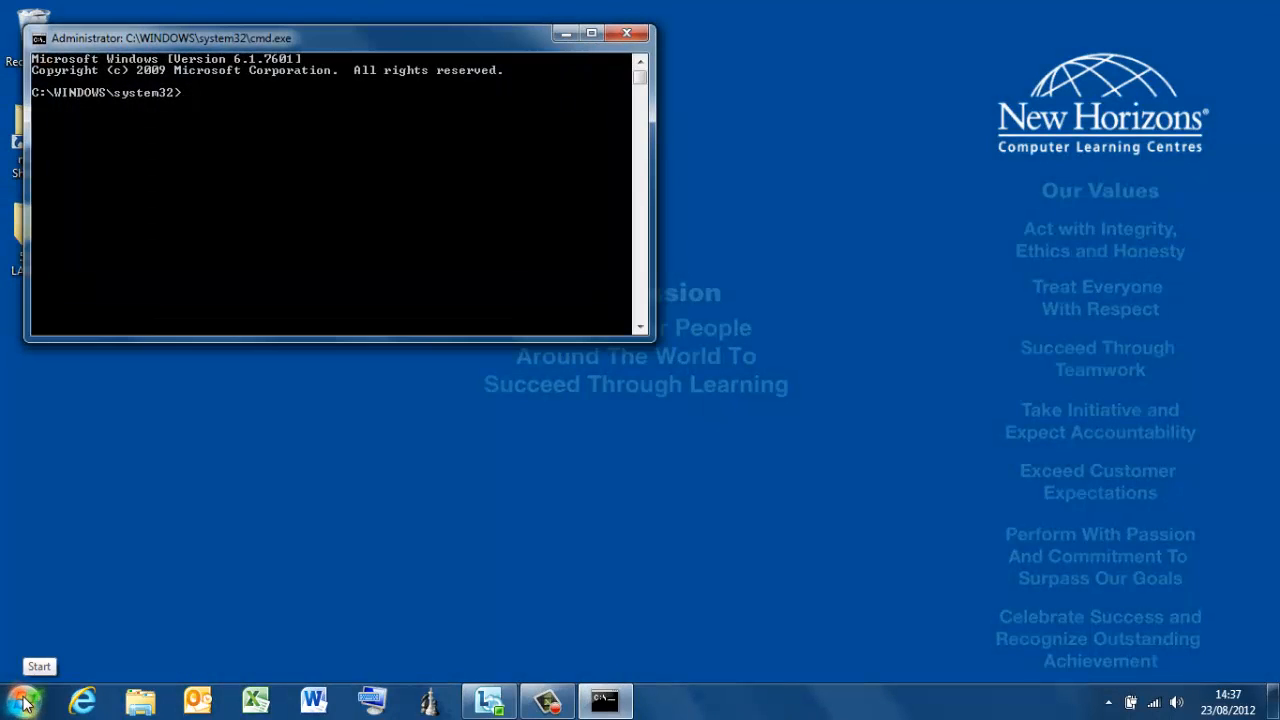
{"action": "type", "text": "gpupdate"}
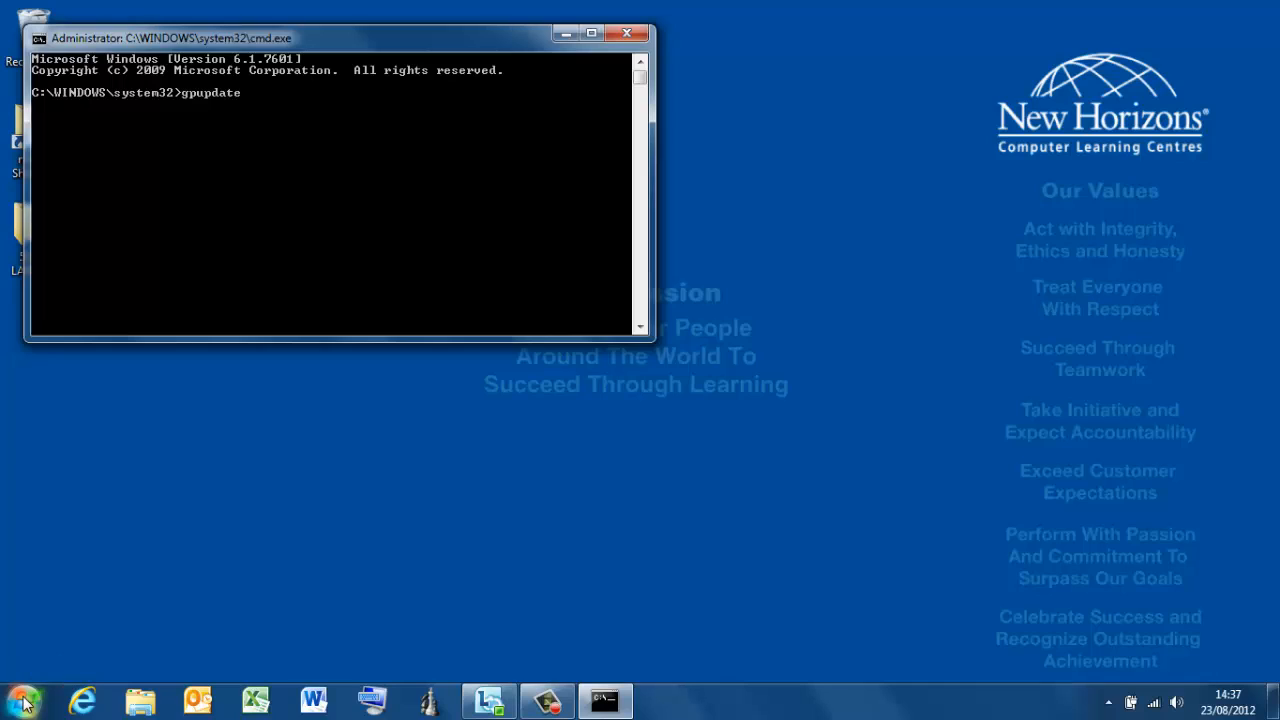
{"action": "type", "text": "/force"}
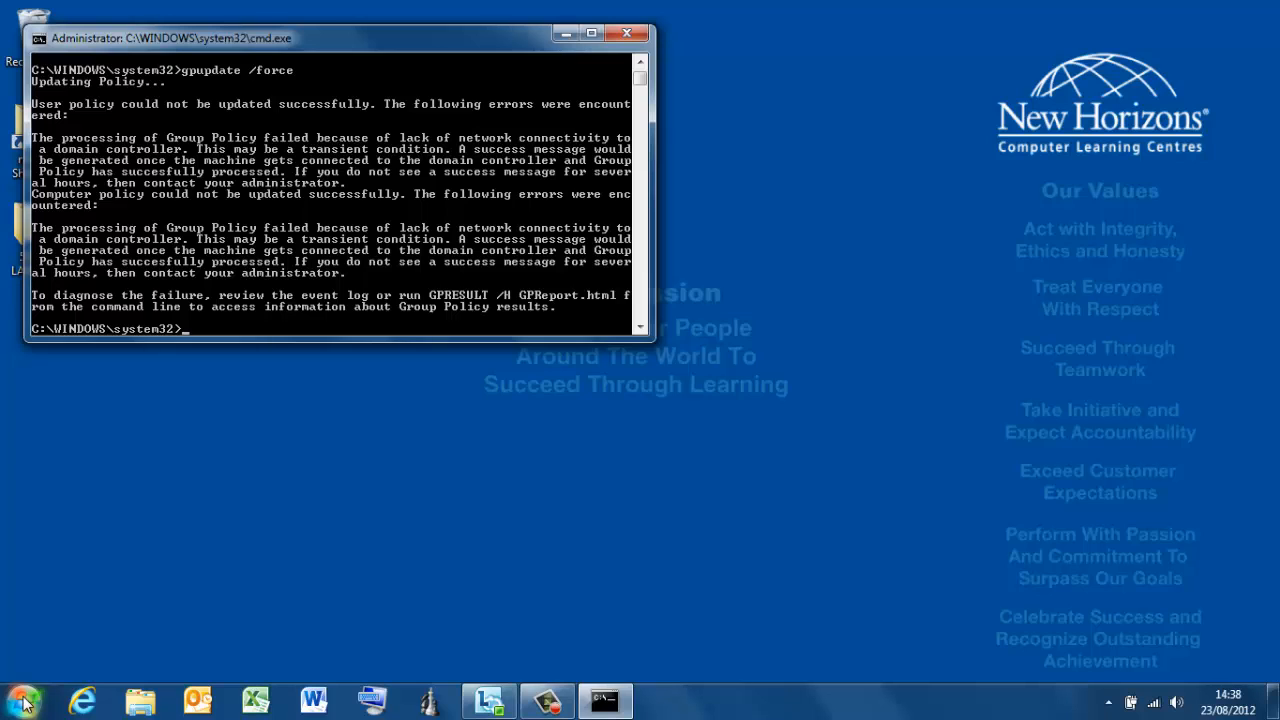
Launch a blank Untitled Notepad window from the taskbar
{"action": "left_click", "coordinate": [662, 700]}
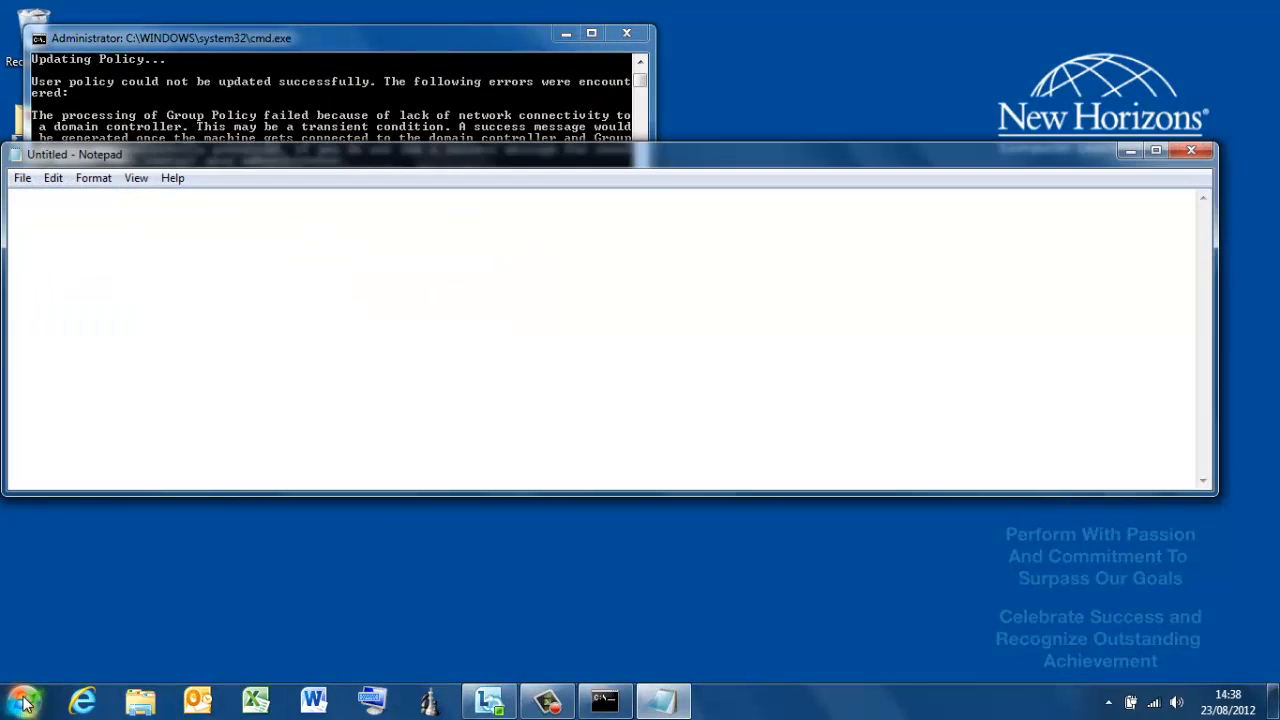
{"action": "mouse_move", "coordinate": [658, 593]}
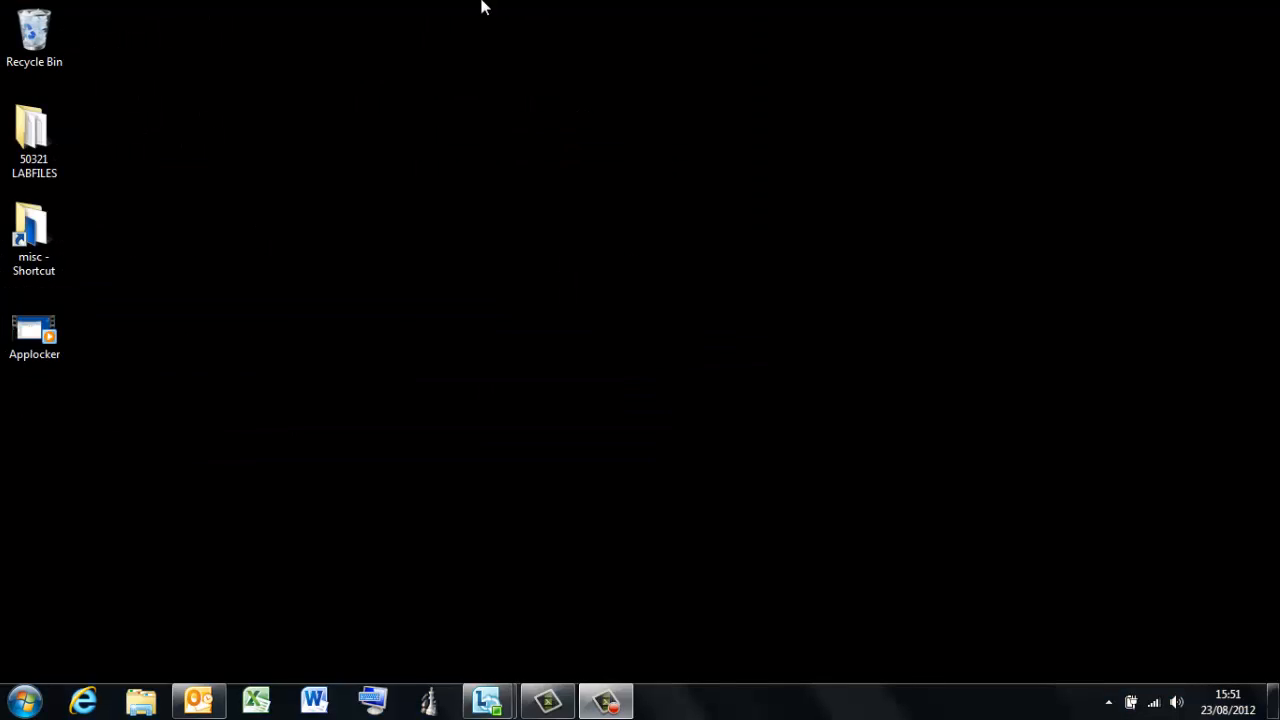
Launch Notepad from the Start menu and dismiss the blocked-by-group-policy error
{"action": "left_click", "coordinate": [22, 700]}
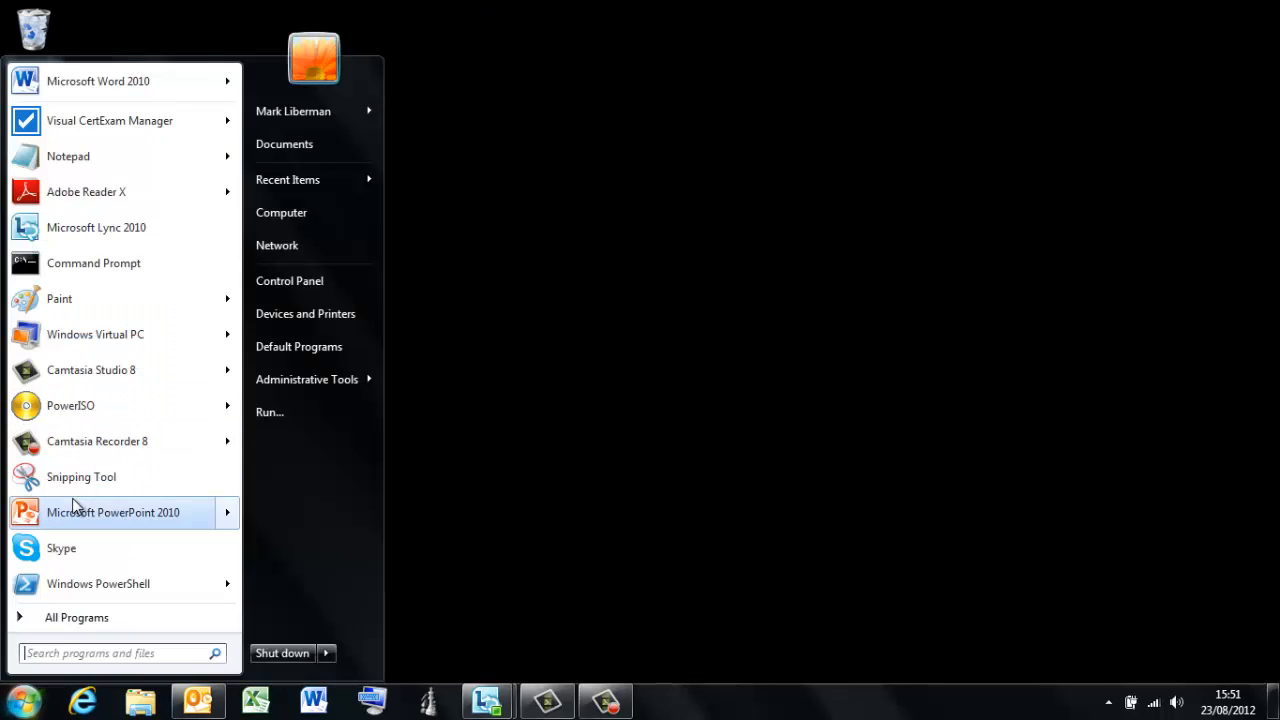
{"action": "mouse_move", "coordinate": [95, 156]}
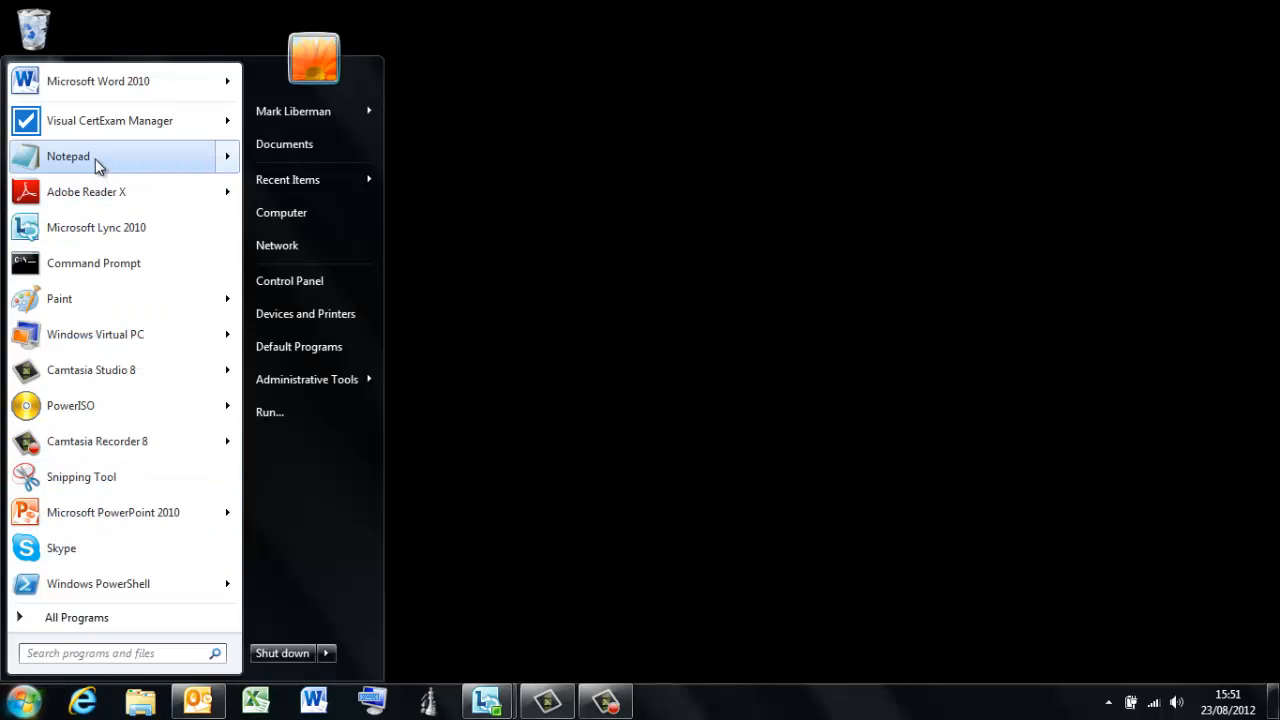
{"action": "left_click", "coordinate": [68, 156]}
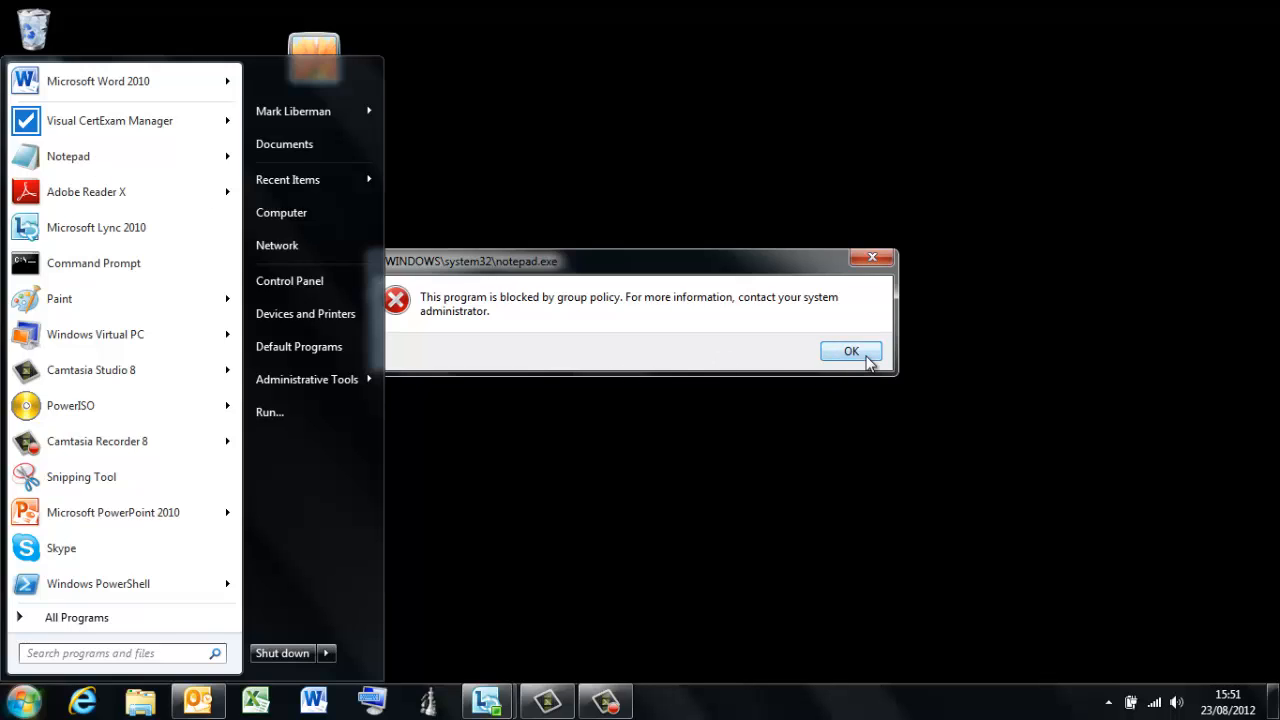
{"action": "left_click", "coordinate": [851, 351]}
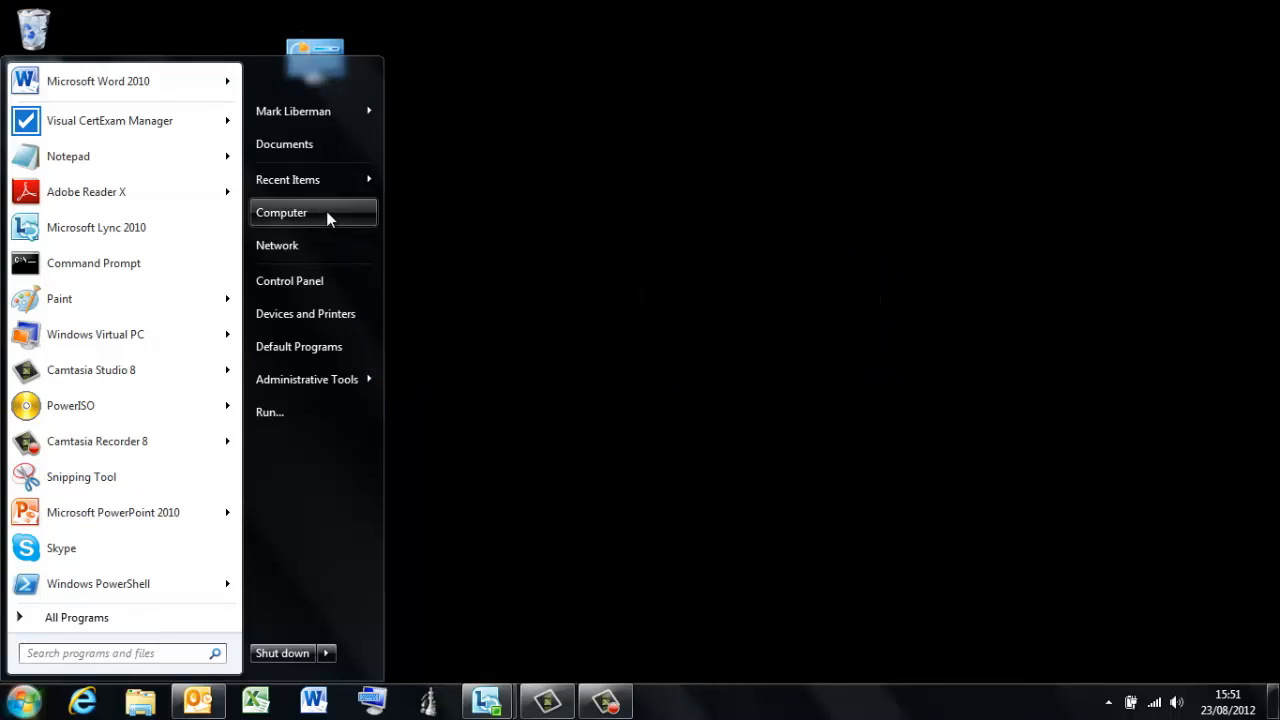
Run notepad.exe from C:\Windows and dismiss the group policy block message
{"action": "left_click", "coordinate": [281, 212]}
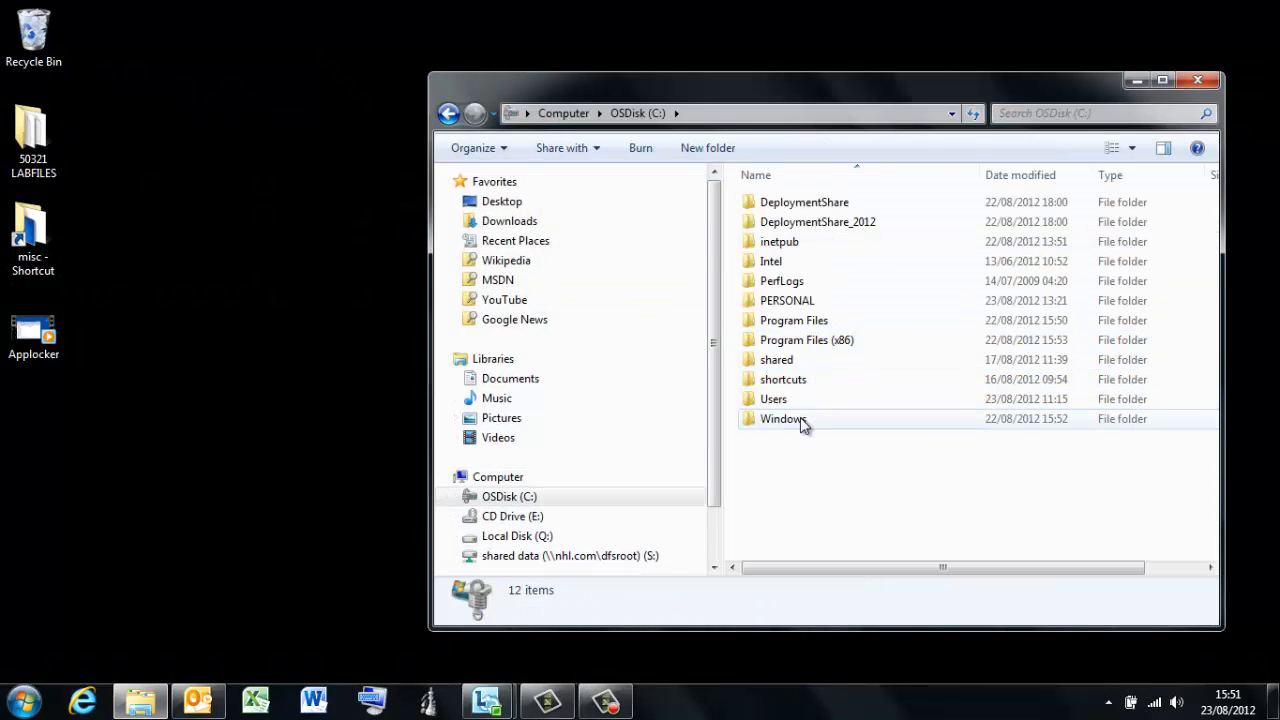
{"action": "double_click", "coordinate": [783, 418]}
{"action": "type", "text": "win"}
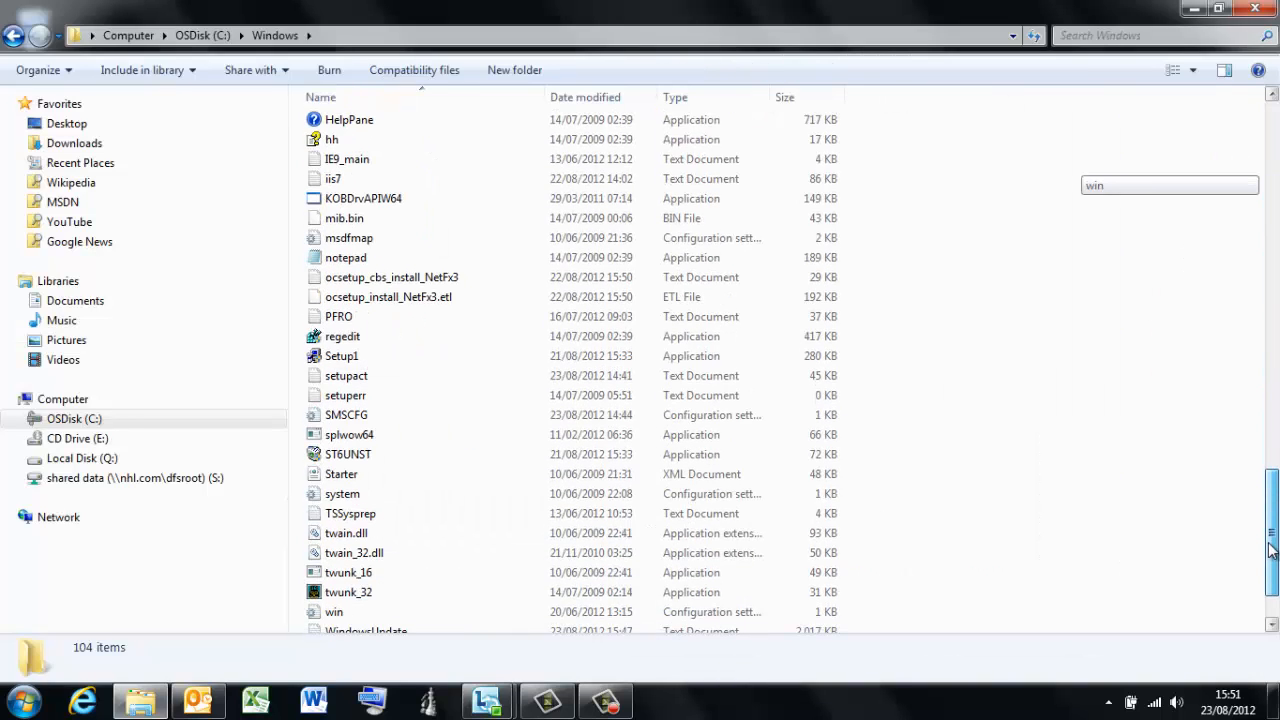
{"action": "scroll", "scroll_direction": "down", "scroll_amount": 3}
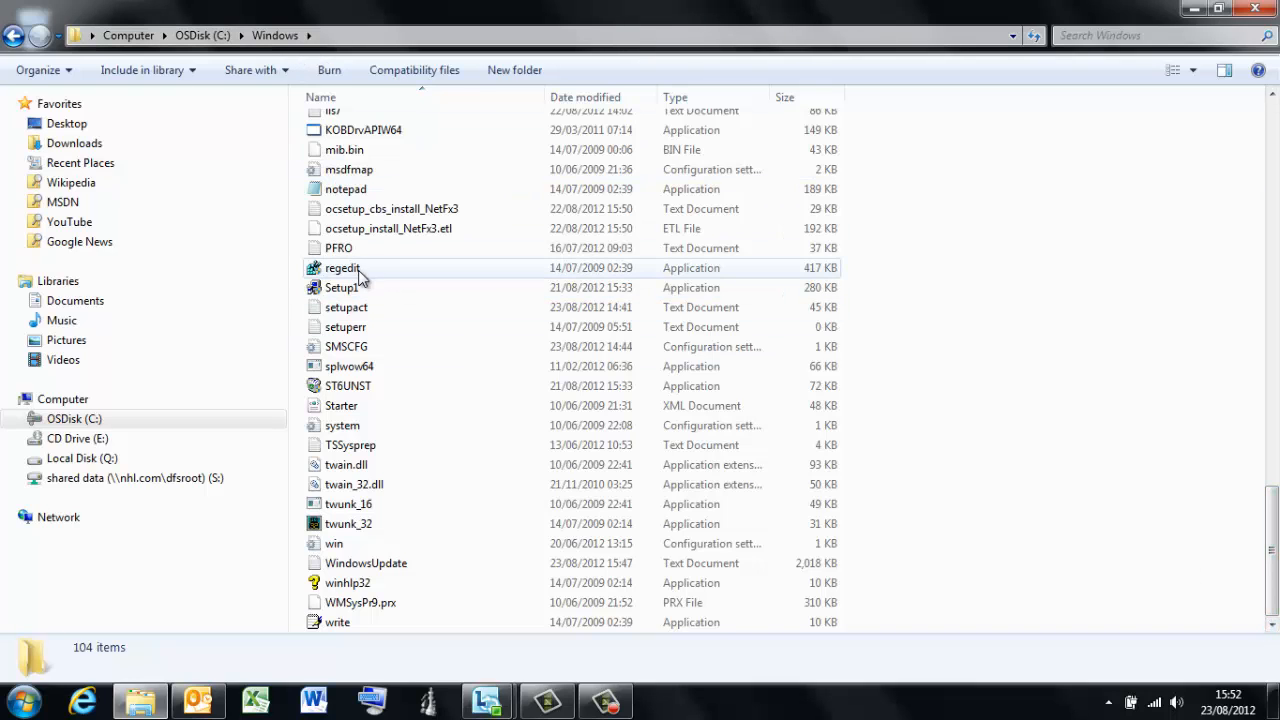
{"action": "double_click", "coordinate": [345, 189]}
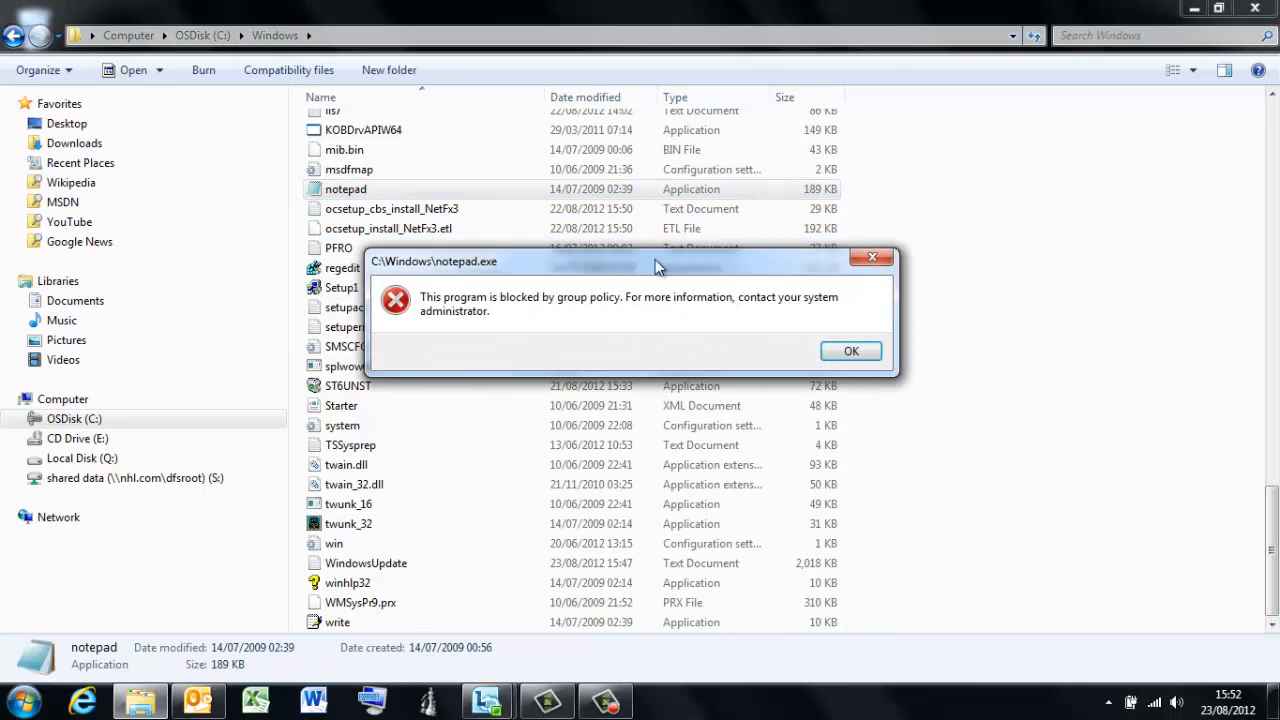
{"action": "left_click", "coordinate": [851, 351]}
{"action": "type", "text": "C:\\Windows\\System32"}
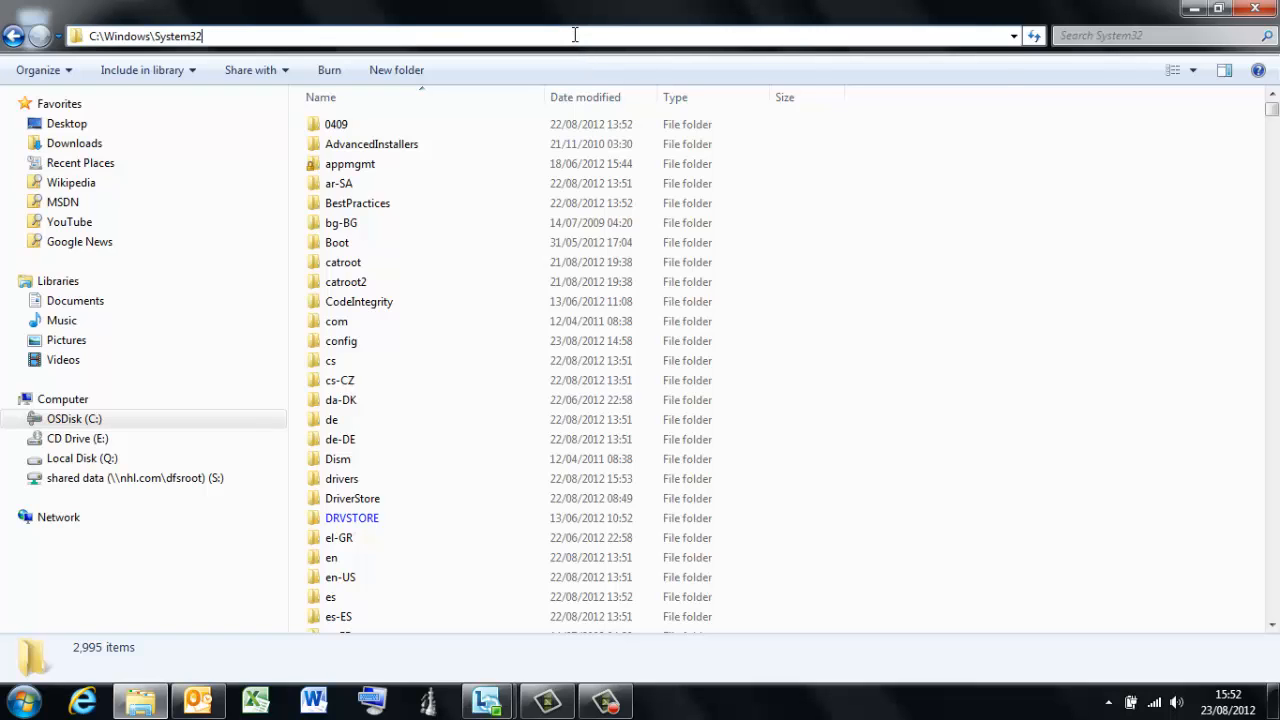
Run notepad.exe from C:\Windows\System32 and dismiss the group policy block message
{"action": "type", "text": "notepad"}
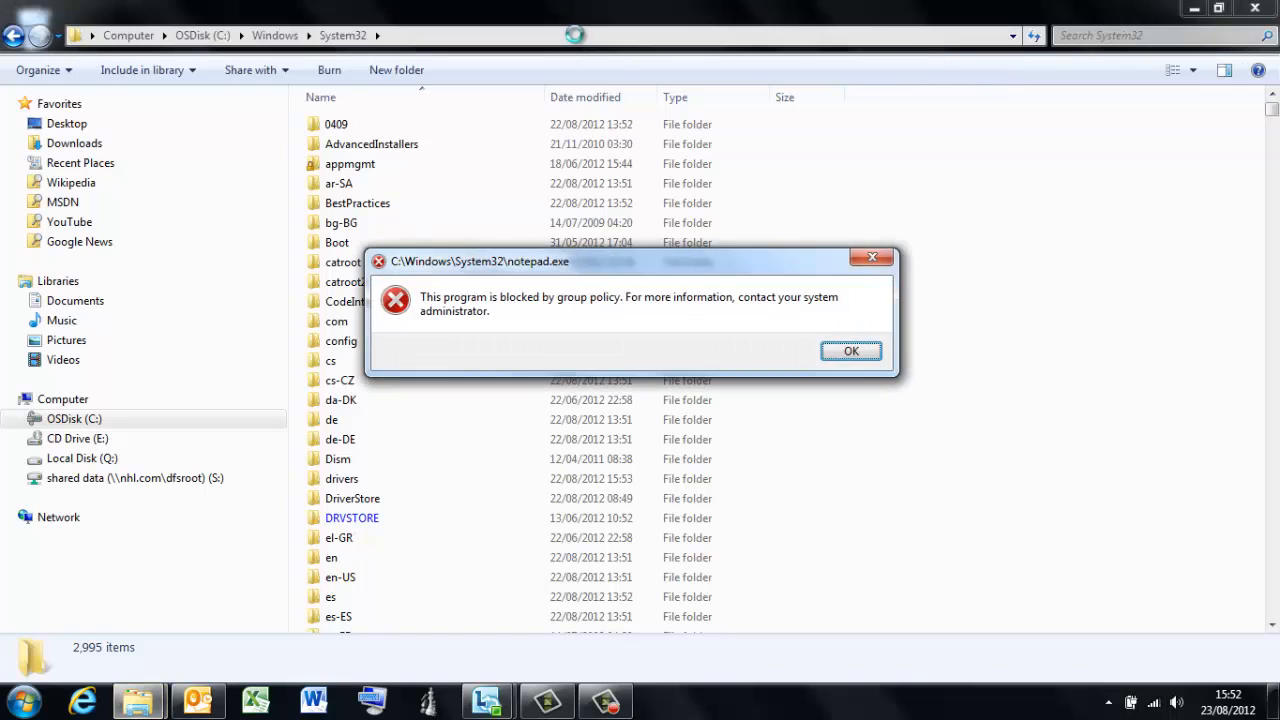
{"action": "mouse_move", "coordinate": [851, 352]}
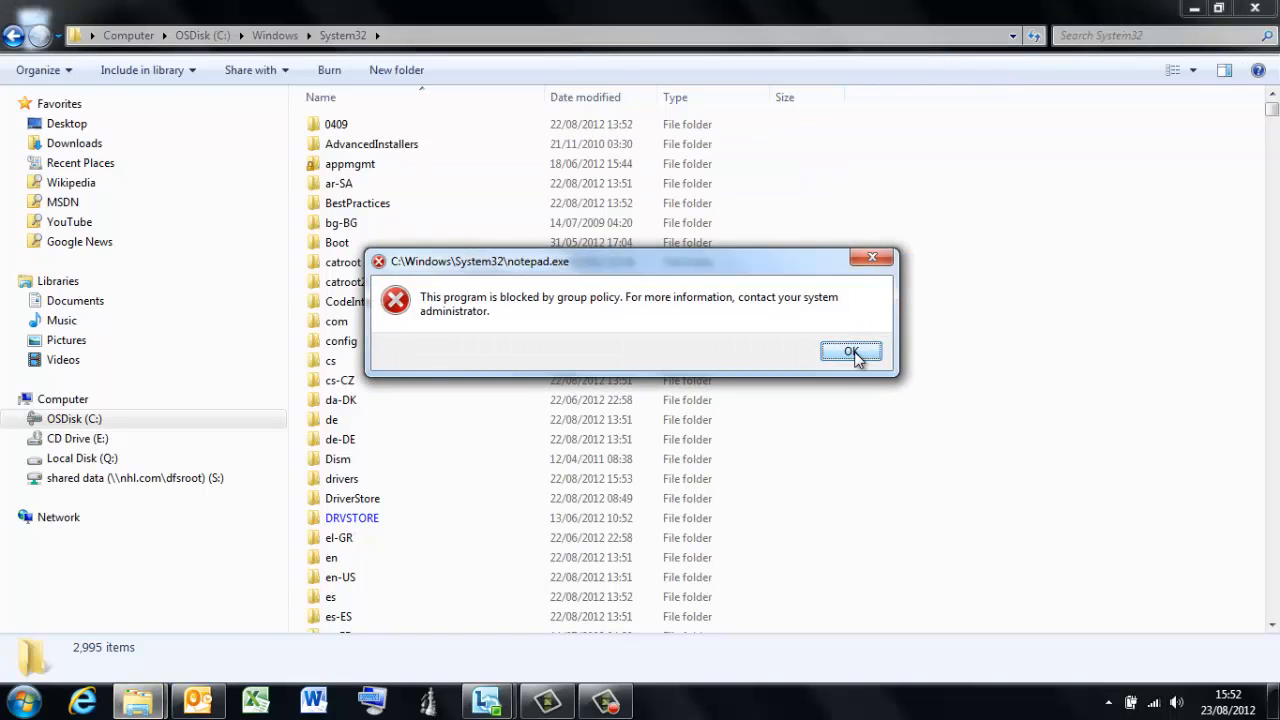
{"action": "left_click", "coordinate": [851, 352]}
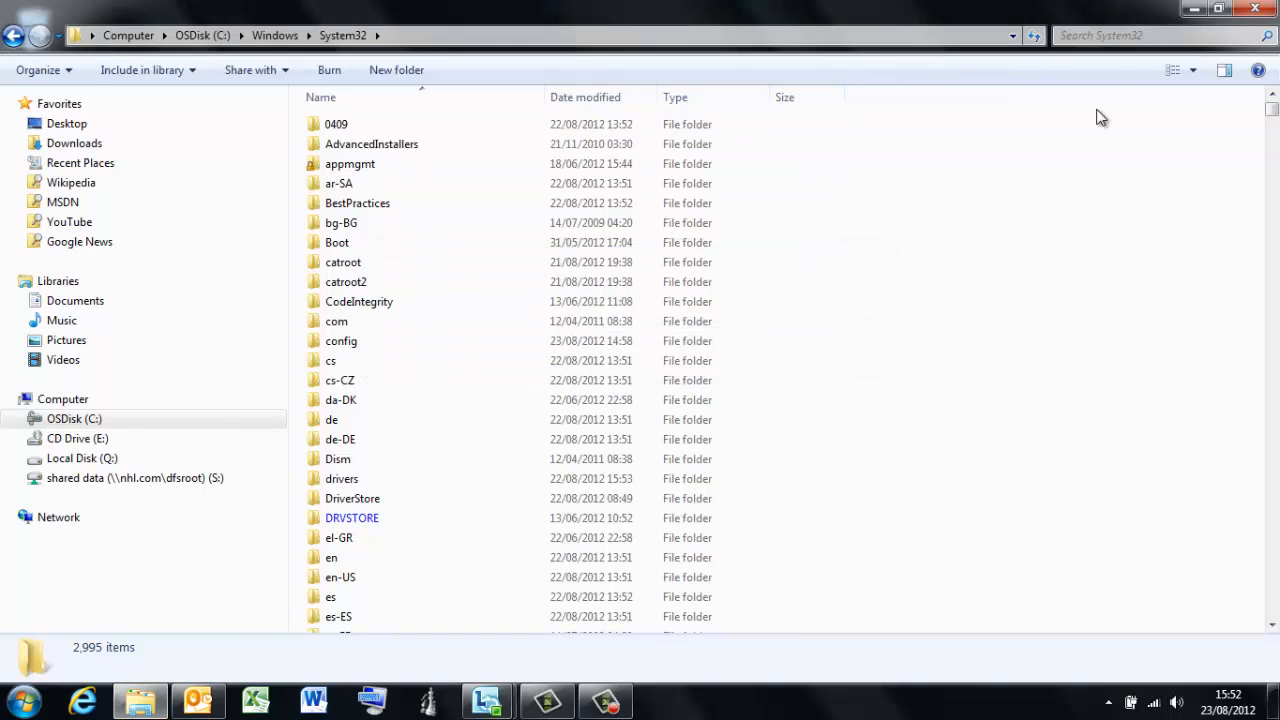
{"action": "mouse_move", "coordinate": [1259, 8]}
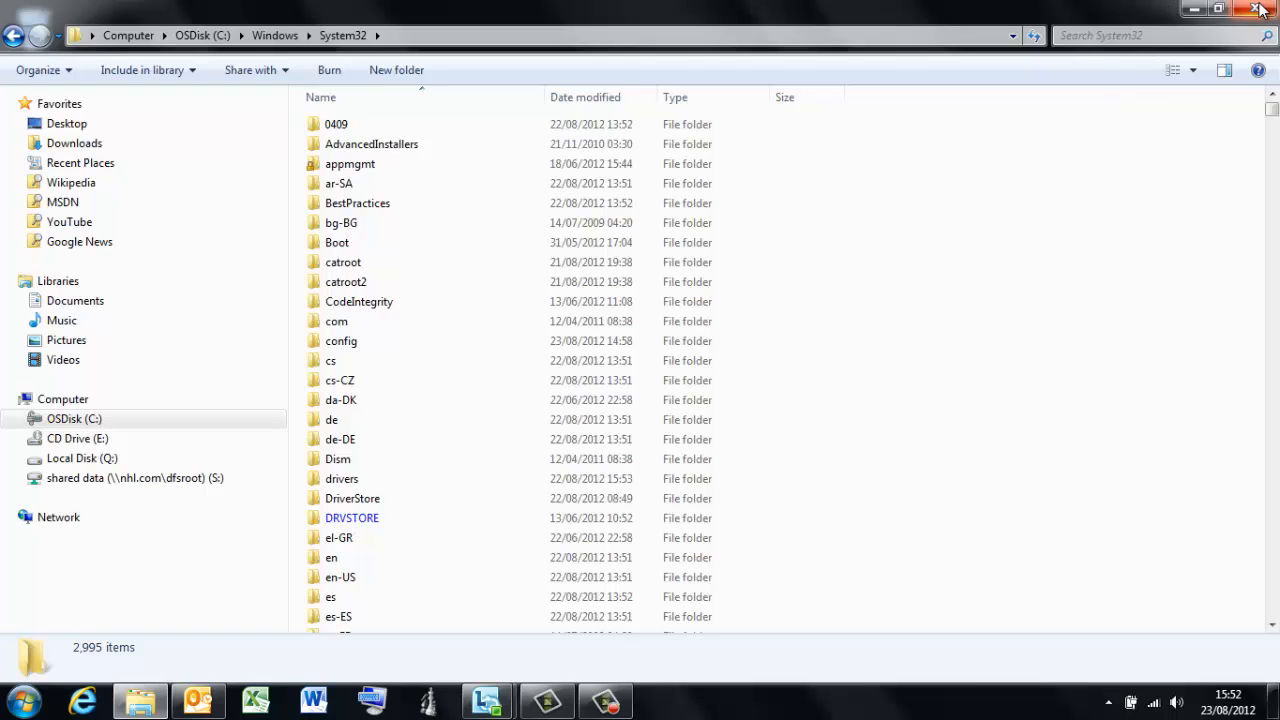
Close Windows Explorer and show the Camtasia Recorder panel at 0:01:04 recorded
{"action": "left_click", "coordinate": [1259, 9]}
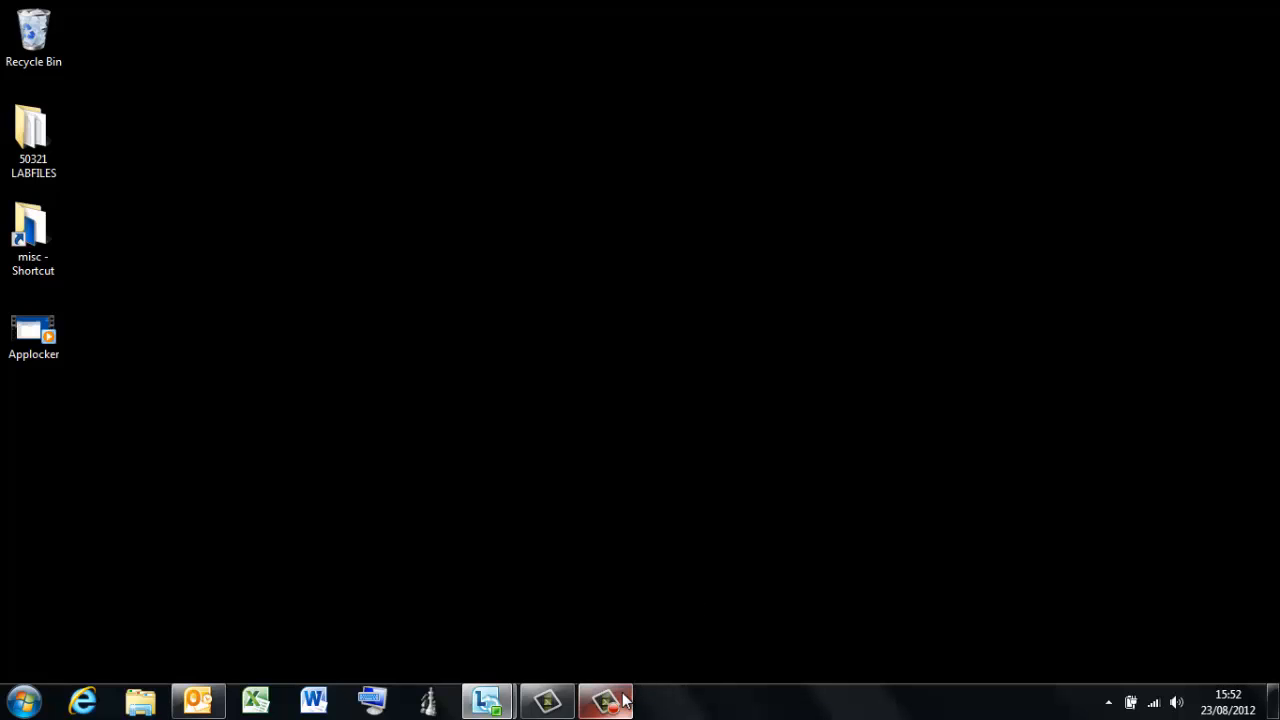
{"action": "left_click", "coordinate": [605, 700]}
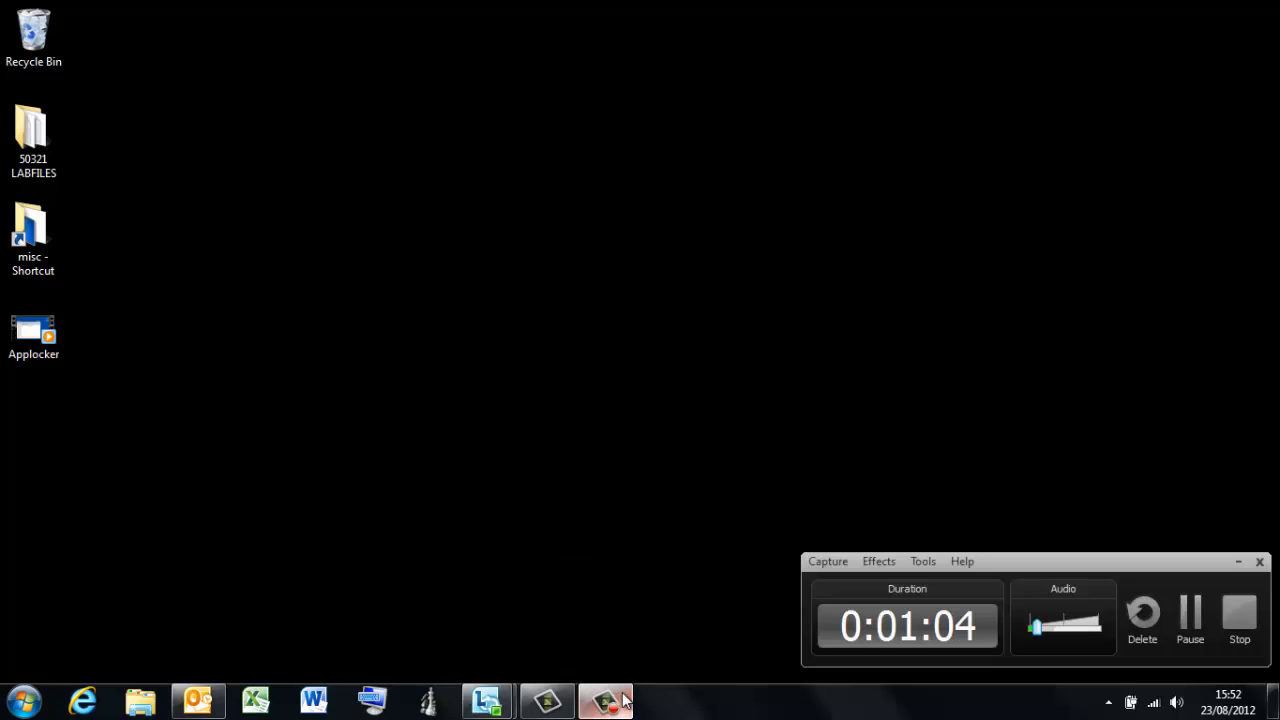